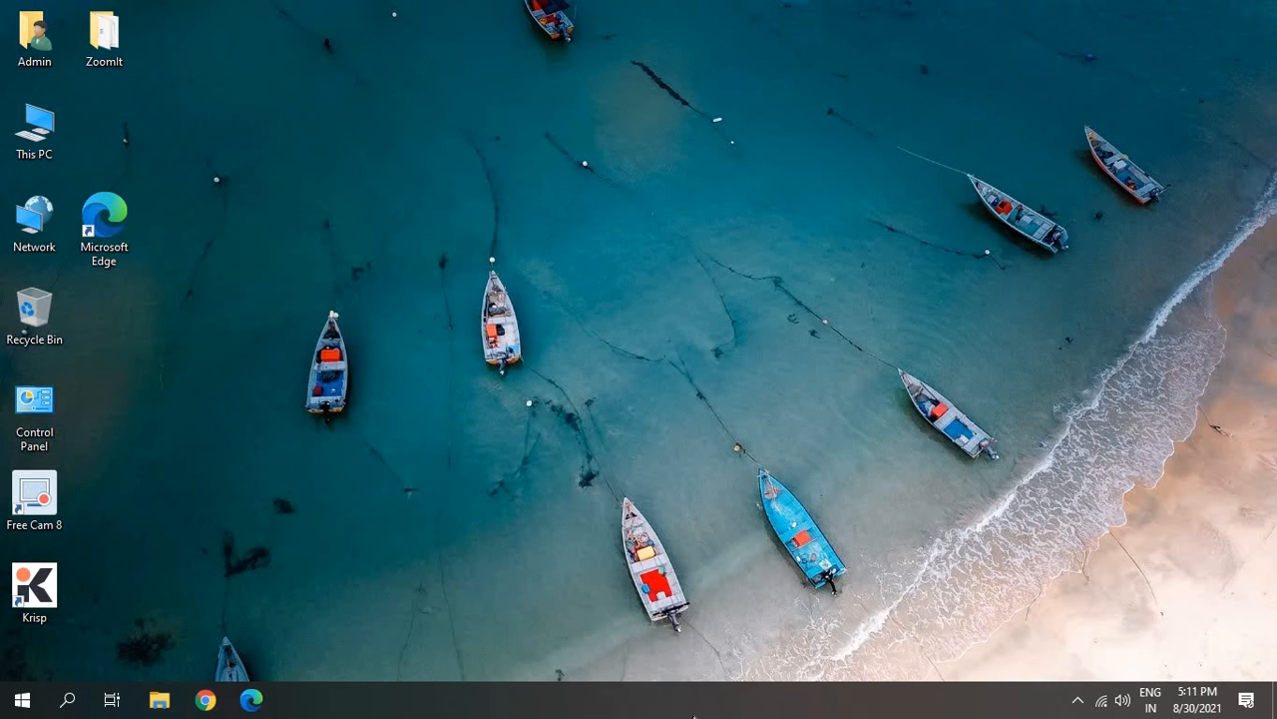
pyautogui.moveTo(860, 707)
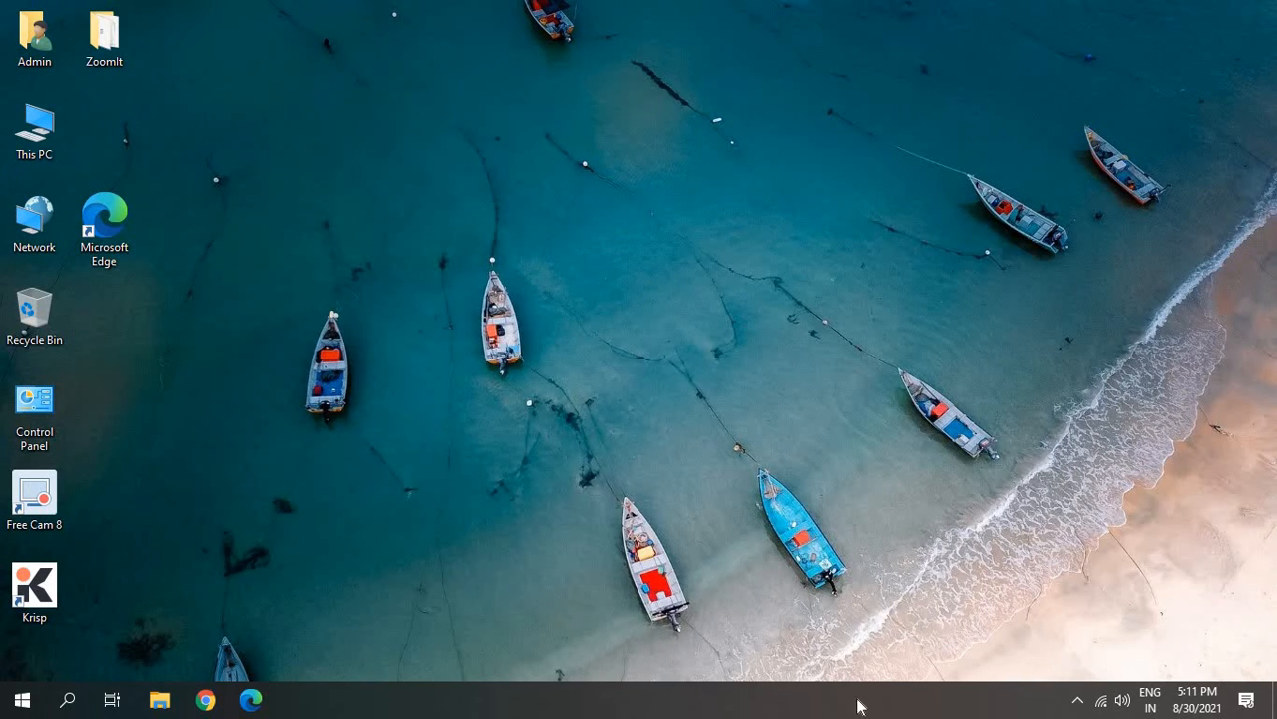
# Launch Task Manager from the taskbar's right-click menu
pyautogui.rightClick(860, 702)
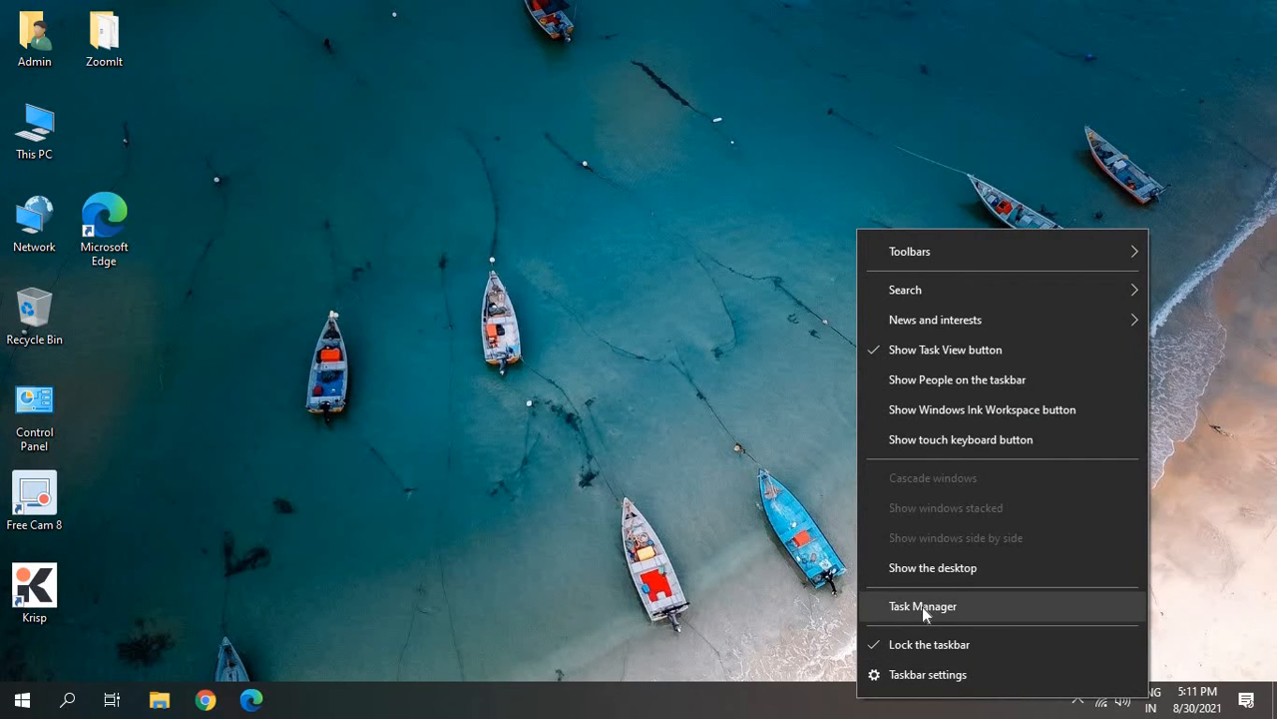
pyautogui.click(923, 607)
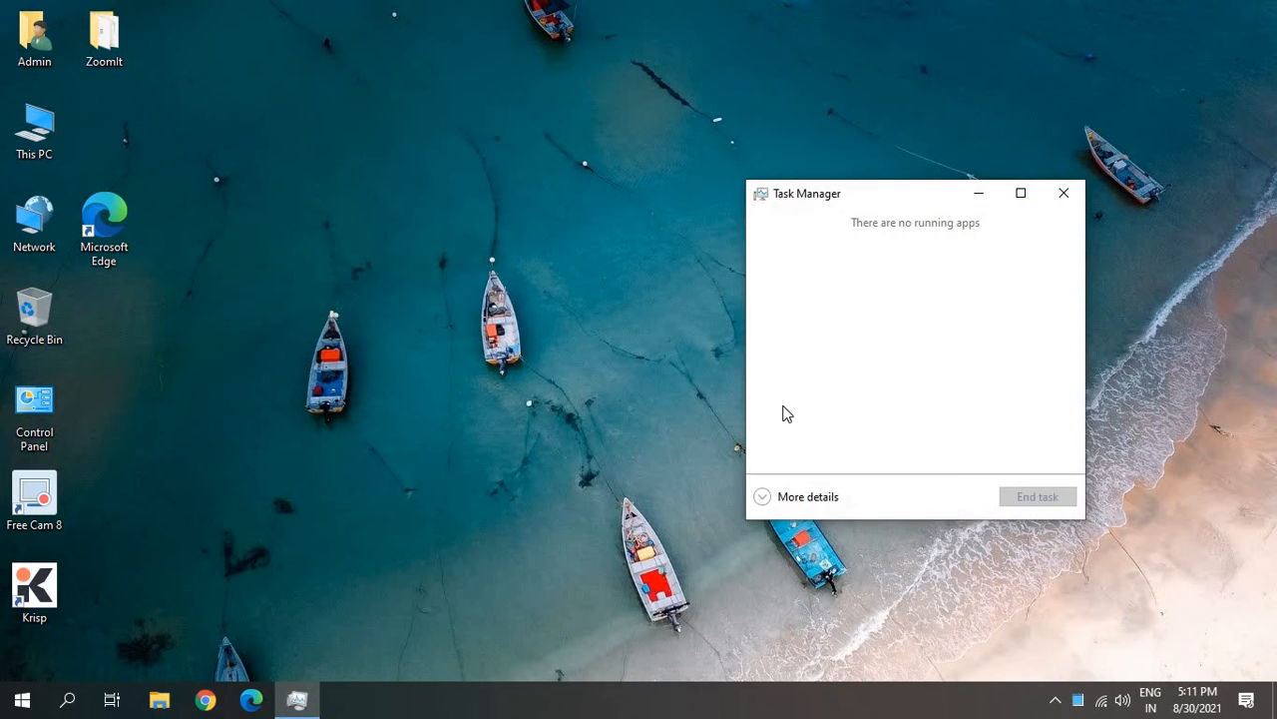
pyautogui.moveTo(809, 499)
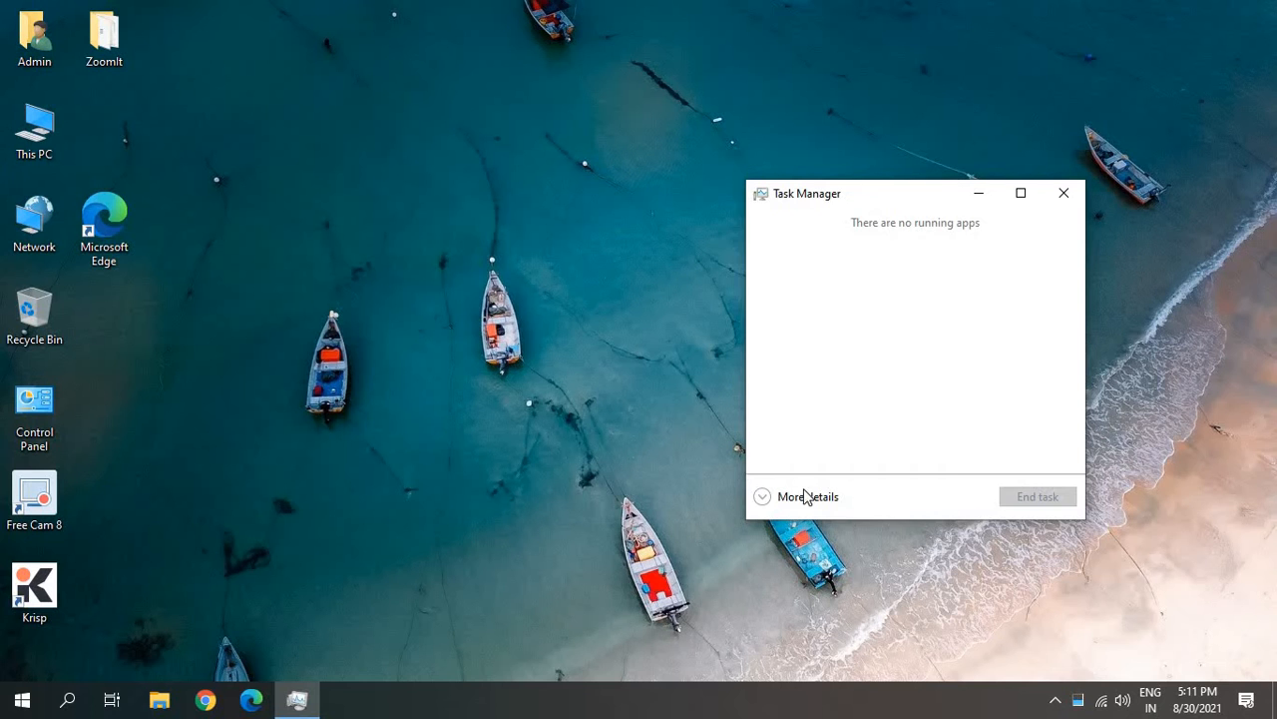
pyautogui.moveTo(806, 503)
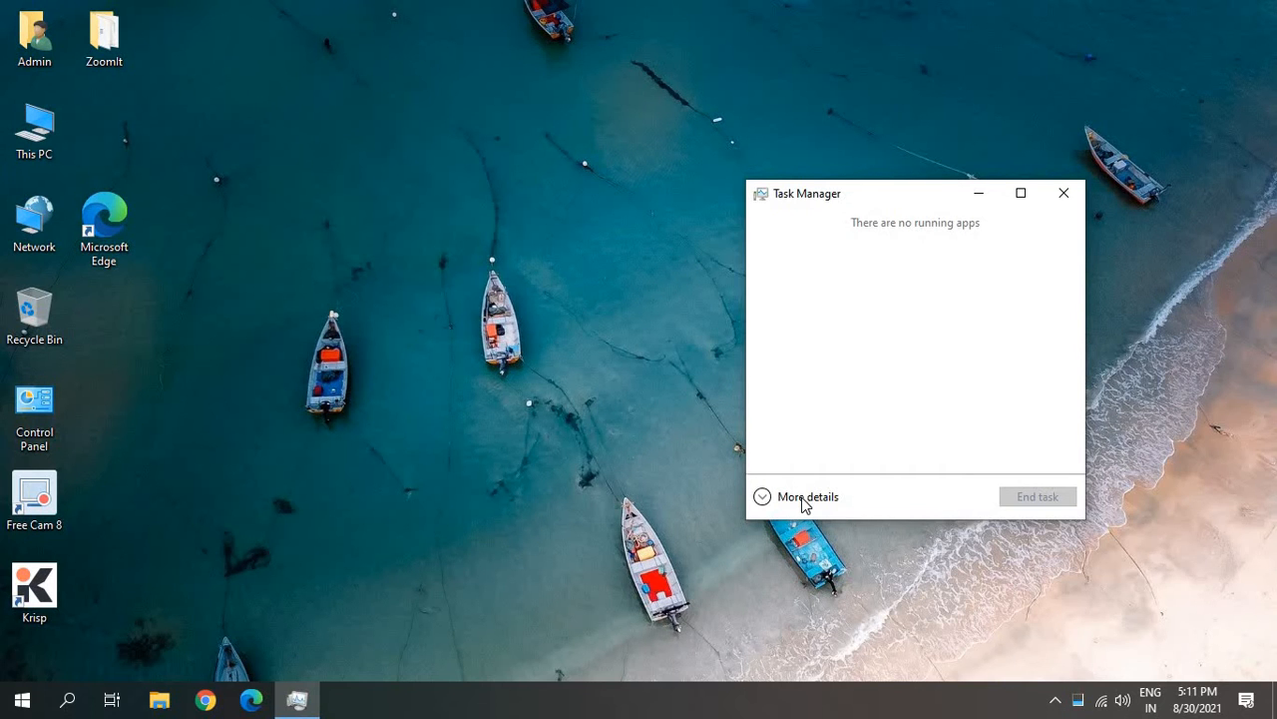
# Expand Task Manager to full view and show the Wi-Fi adapter's live Performance graph
pyautogui.click(807, 495)
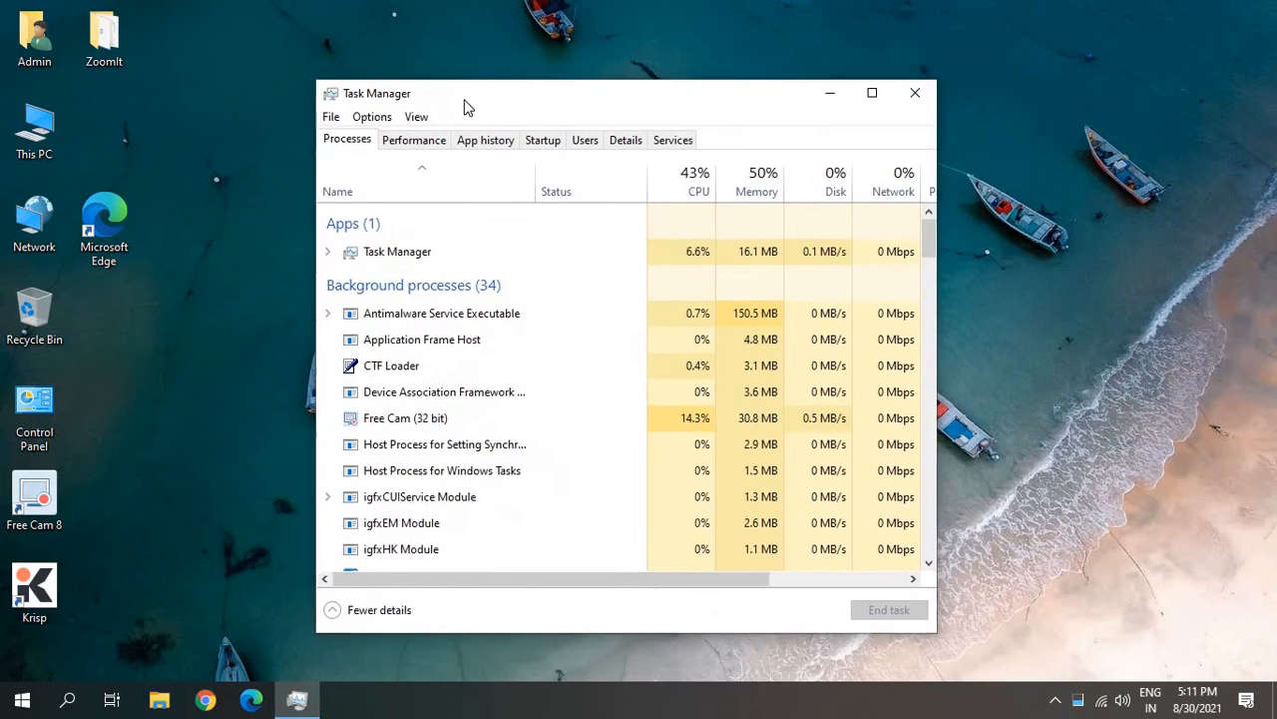
pyautogui.click(413, 139)
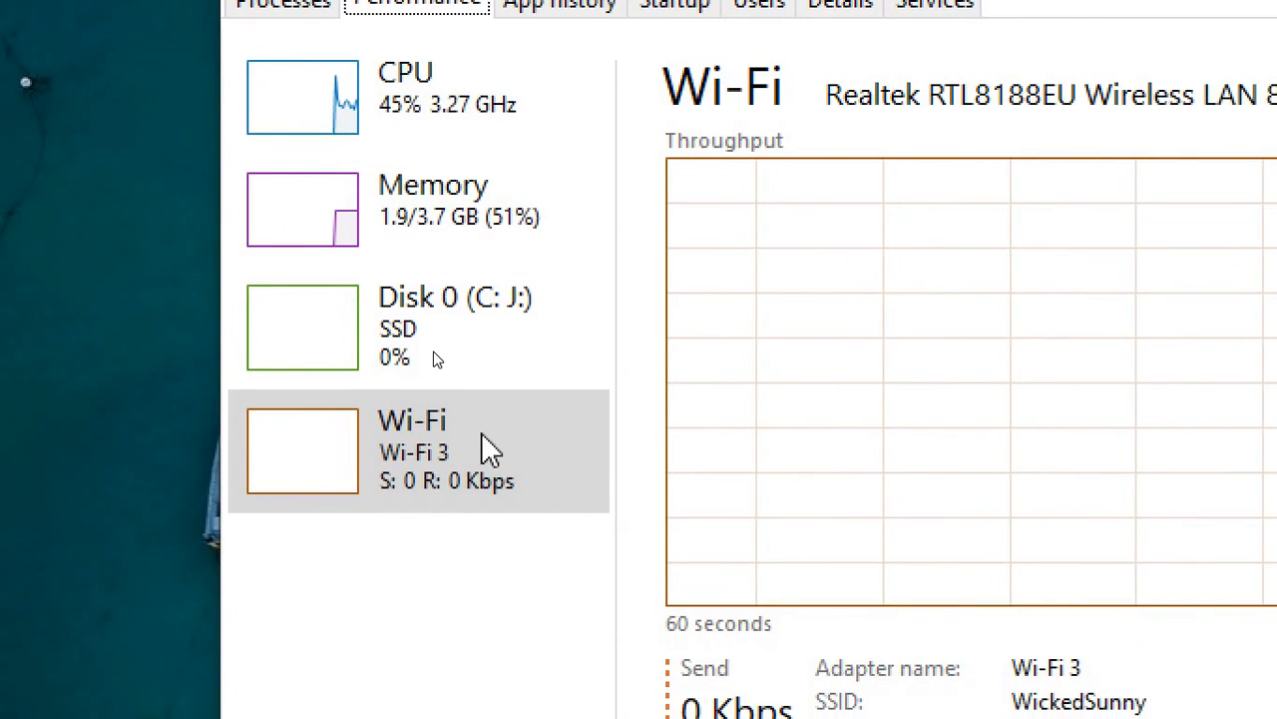
pyautogui.moveTo(455, 485)
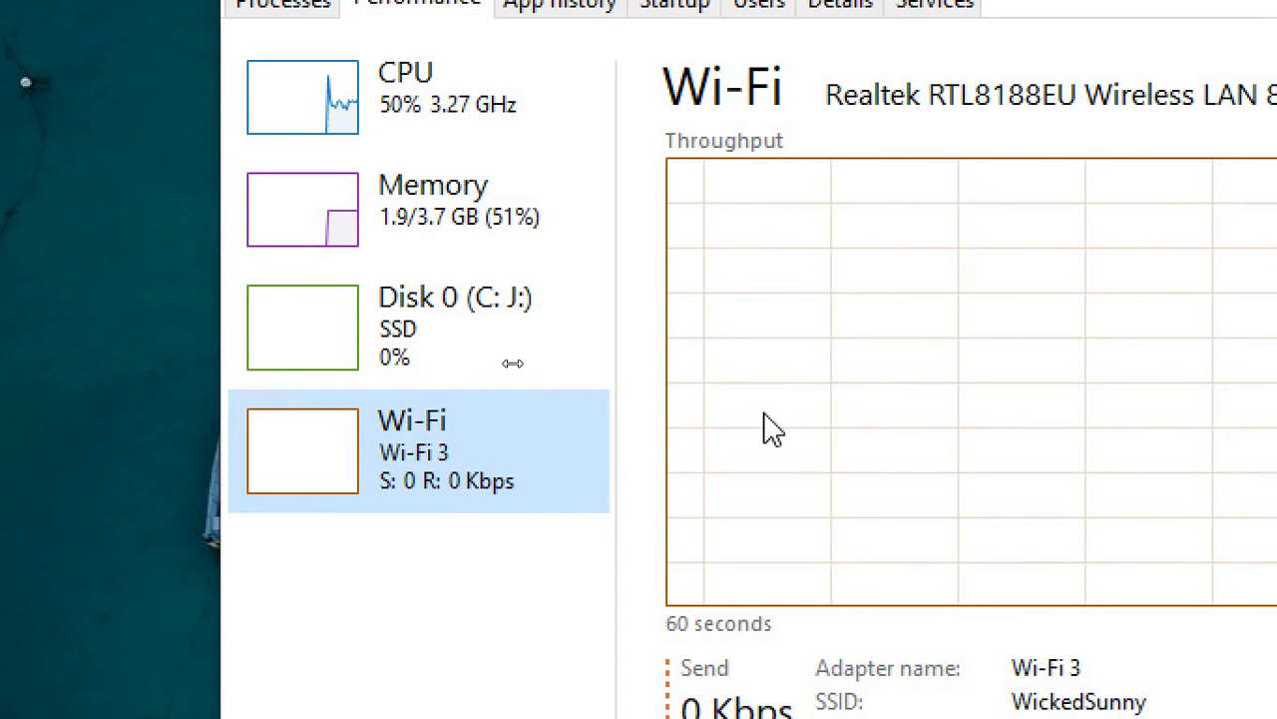
pyautogui.click(871, 92)
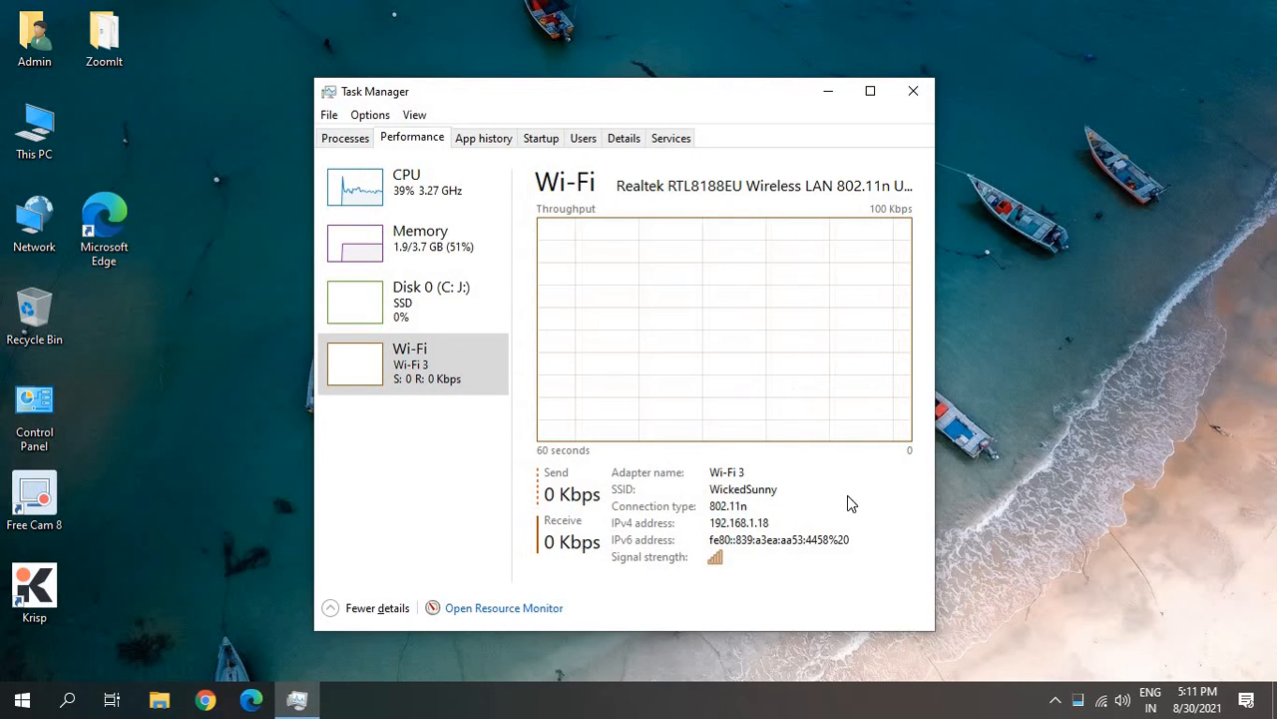
pyautogui.moveTo(946, 701)
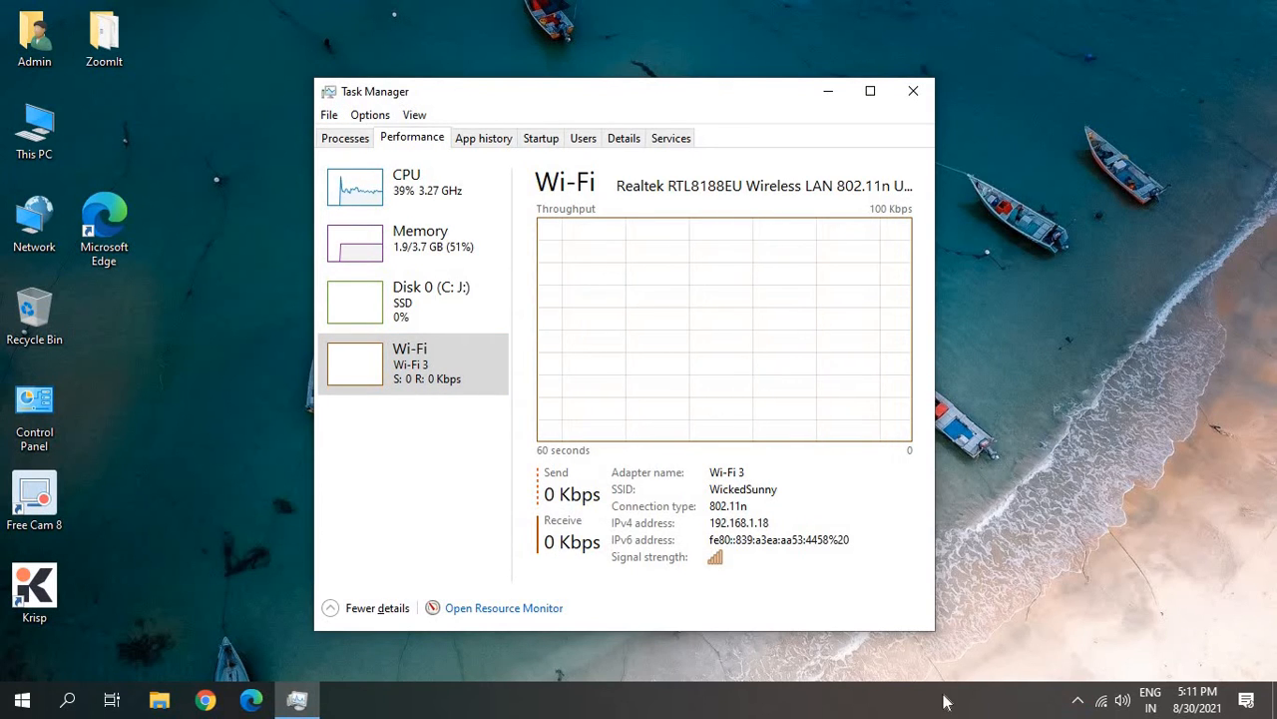
pyautogui.moveTo(918, 347)
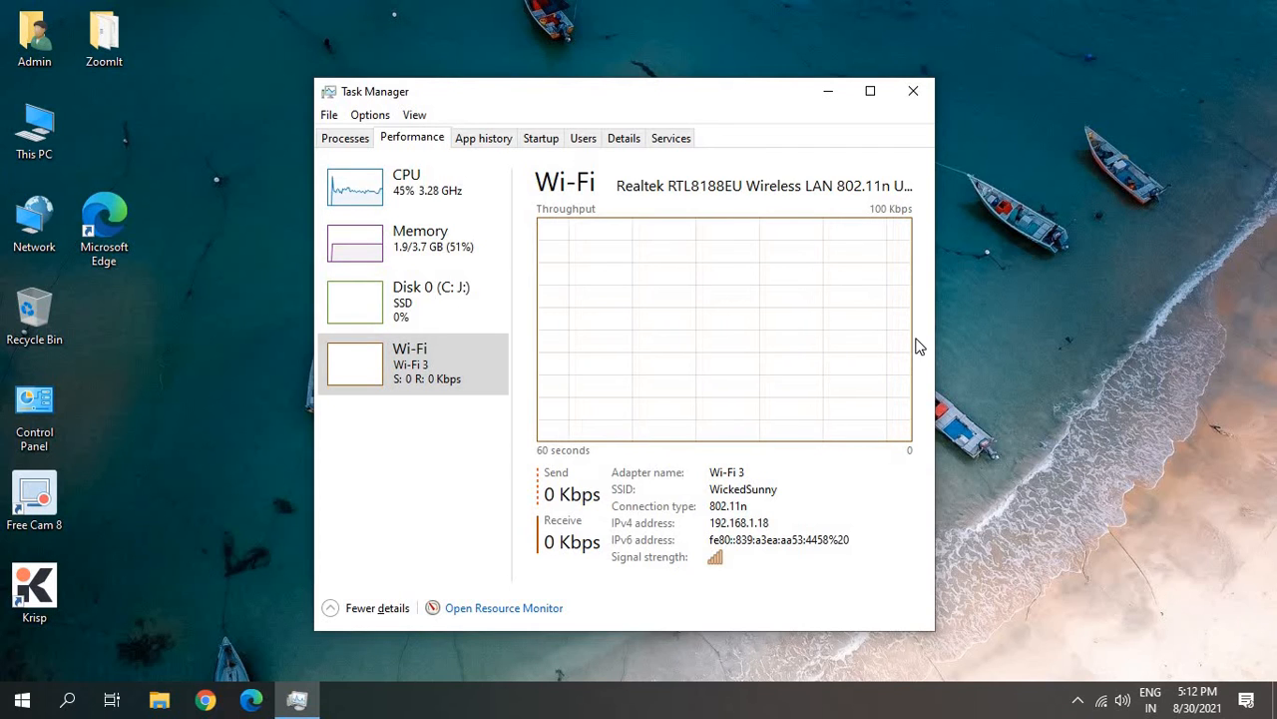
pyautogui.moveTo(786, 515)
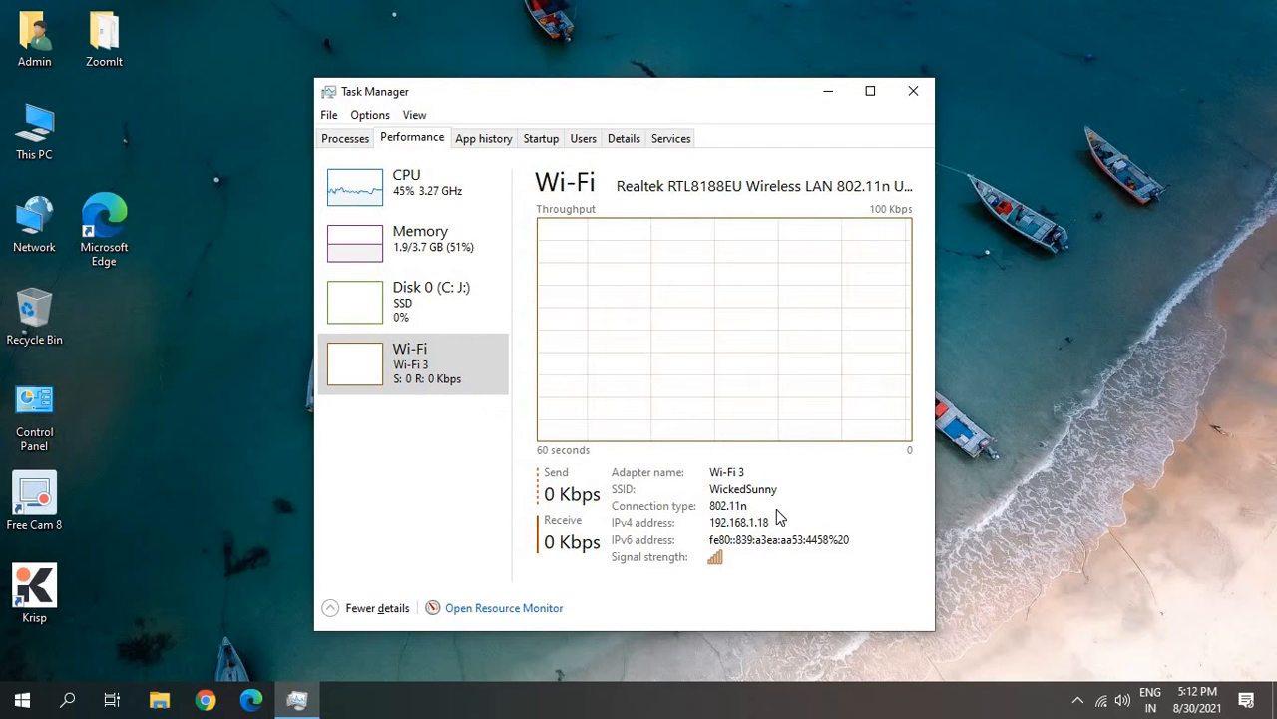
pyautogui.moveTo(910, 92)
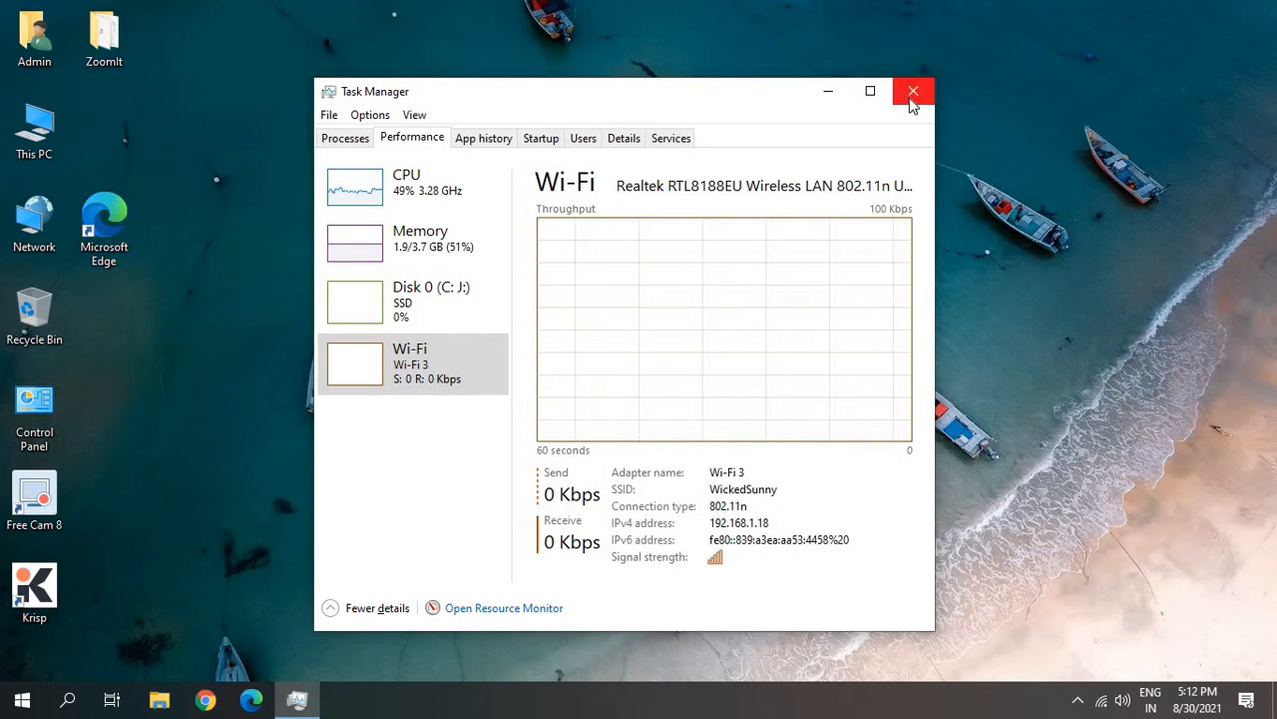
# Close Task Manager and search Google in Chrome for 'net speed monitor'
pyautogui.click(912, 91)
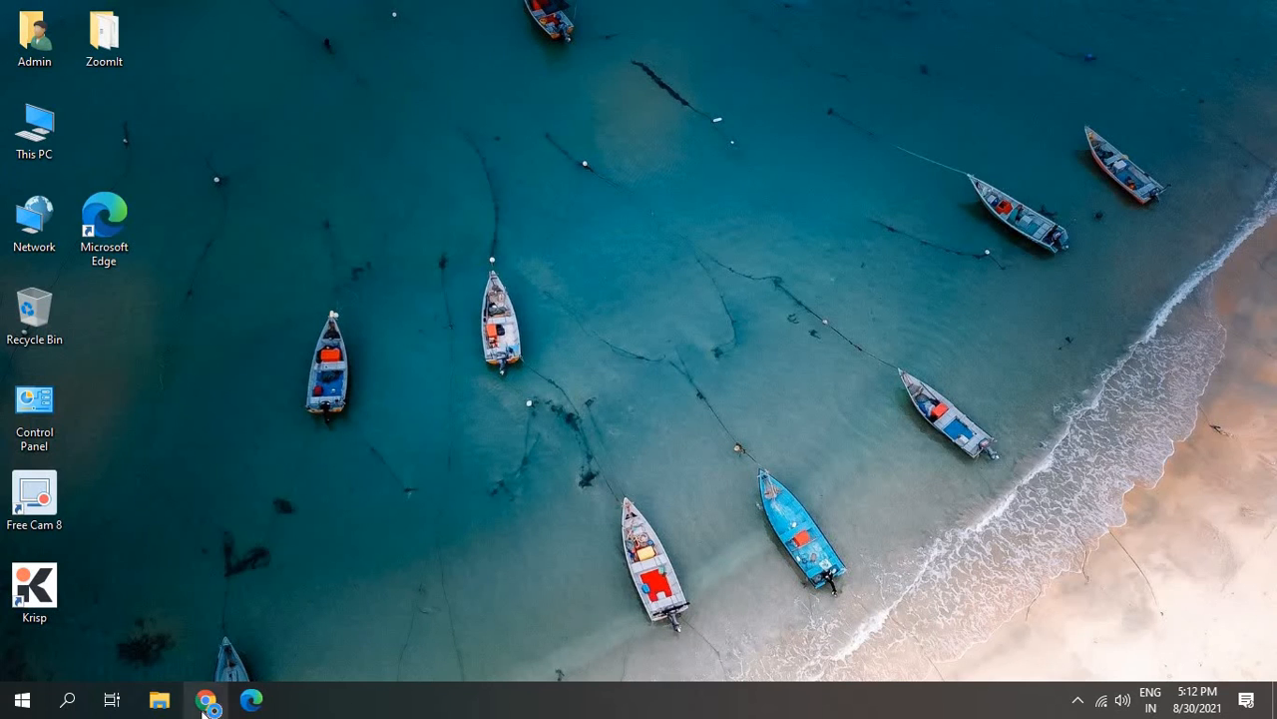
pyautogui.click(204, 698)
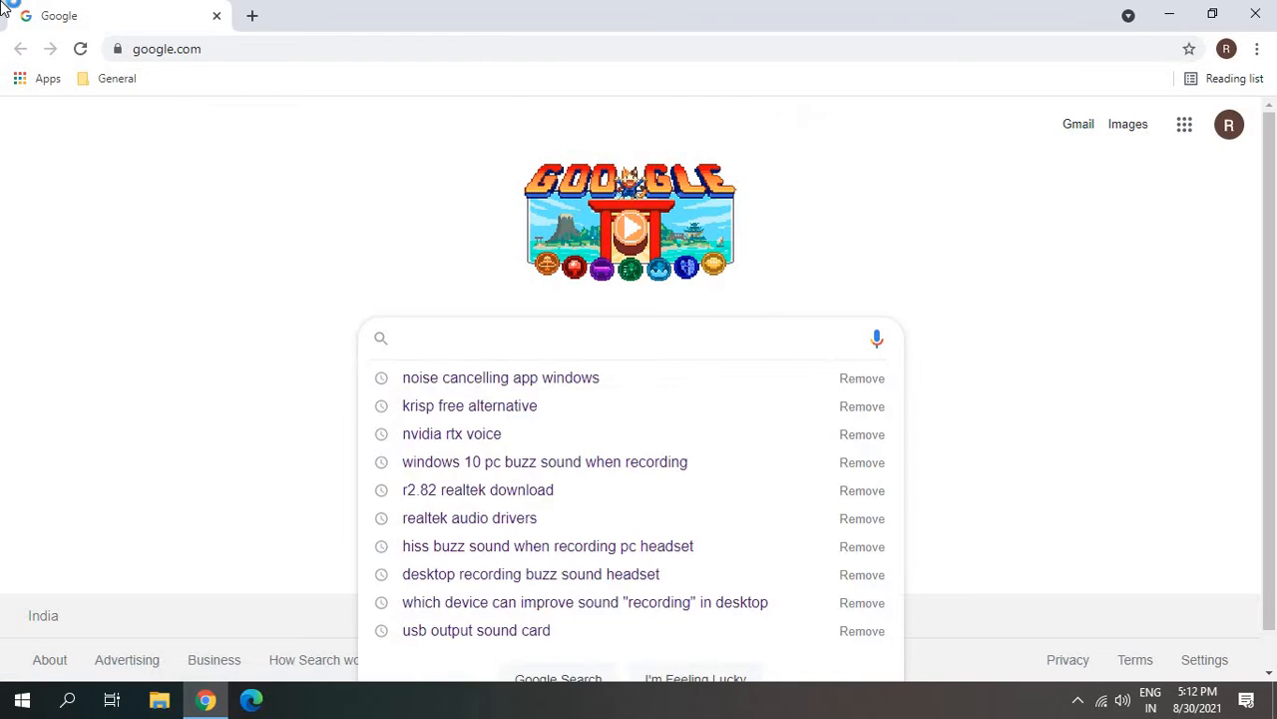
pyautogui.write('net s')
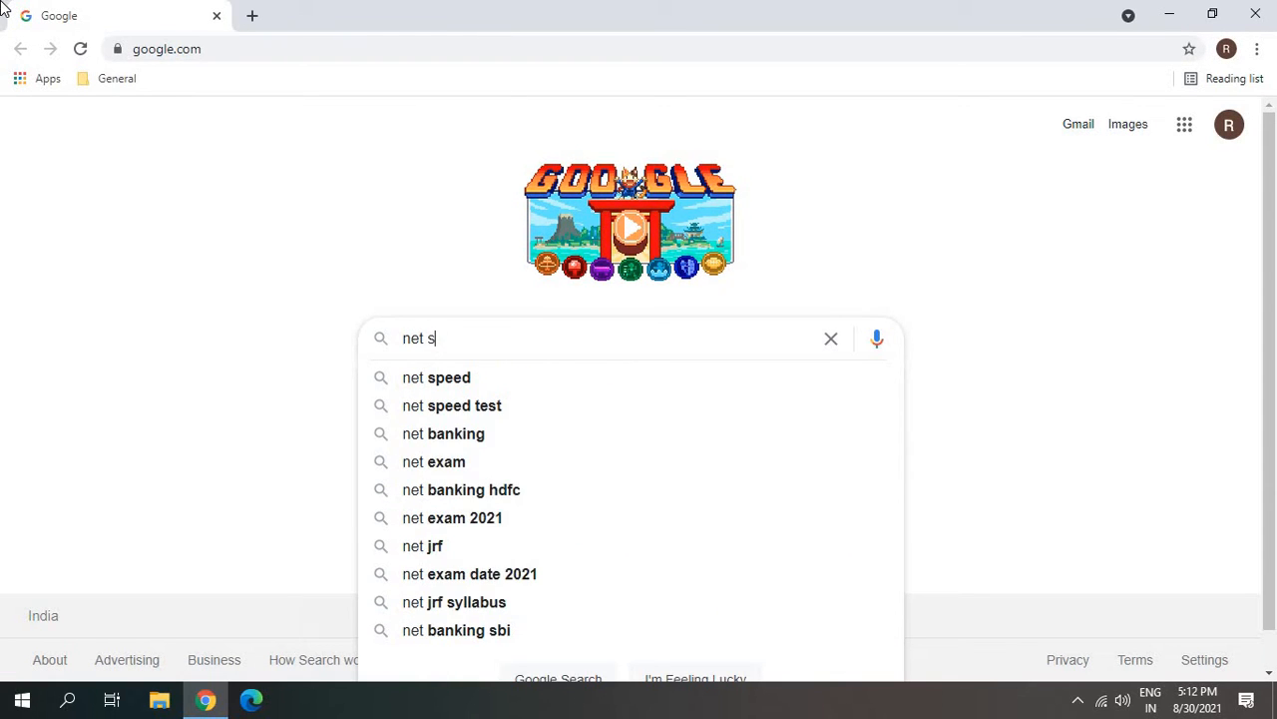
pyautogui.write('peed monitor')
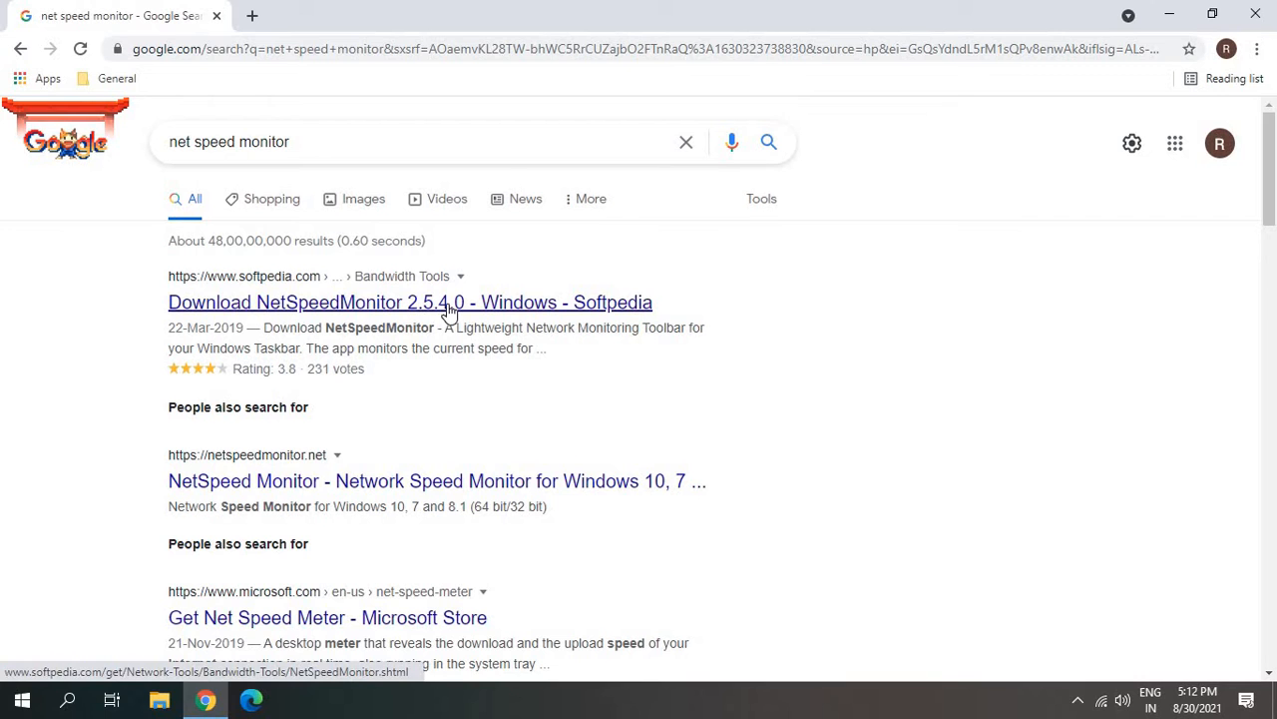
# Download the NetSpeedMonitor x64 installer via Softpedia Secure Download (US)
pyautogui.click(411, 302)
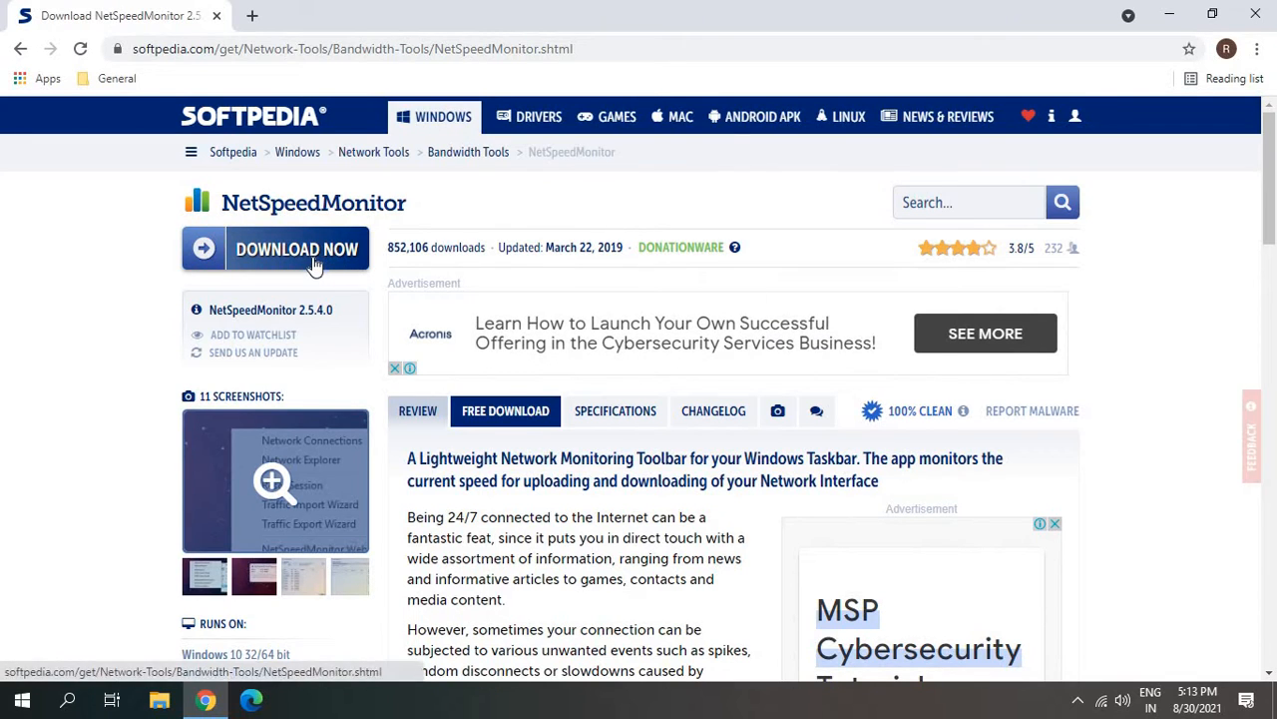
pyautogui.moveTo(295, 248)
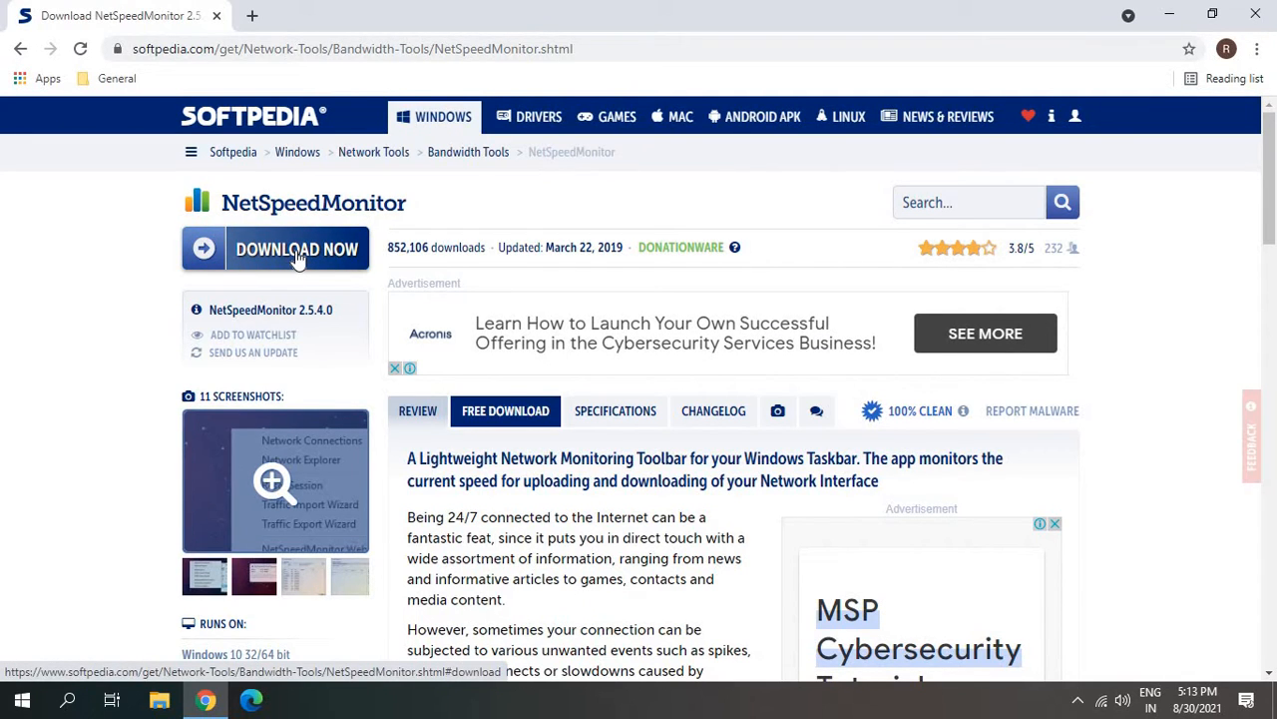
pyautogui.click(295, 248)
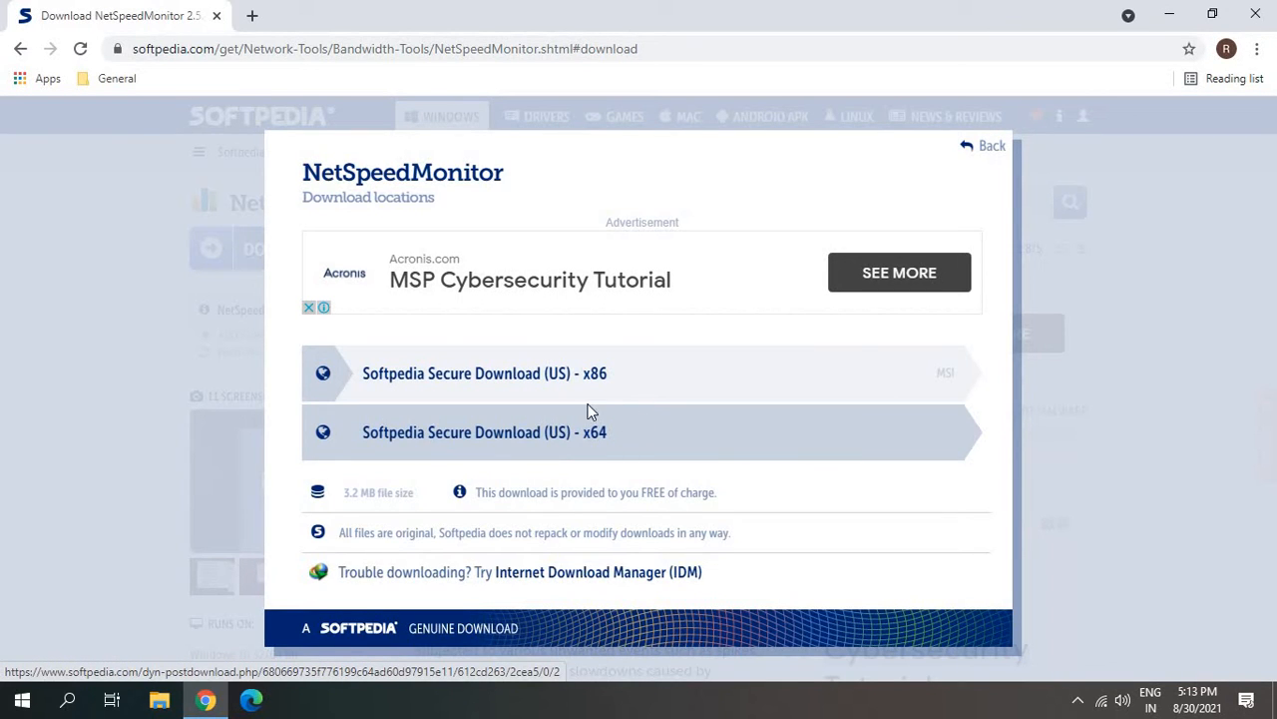
pyautogui.moveTo(603, 439)
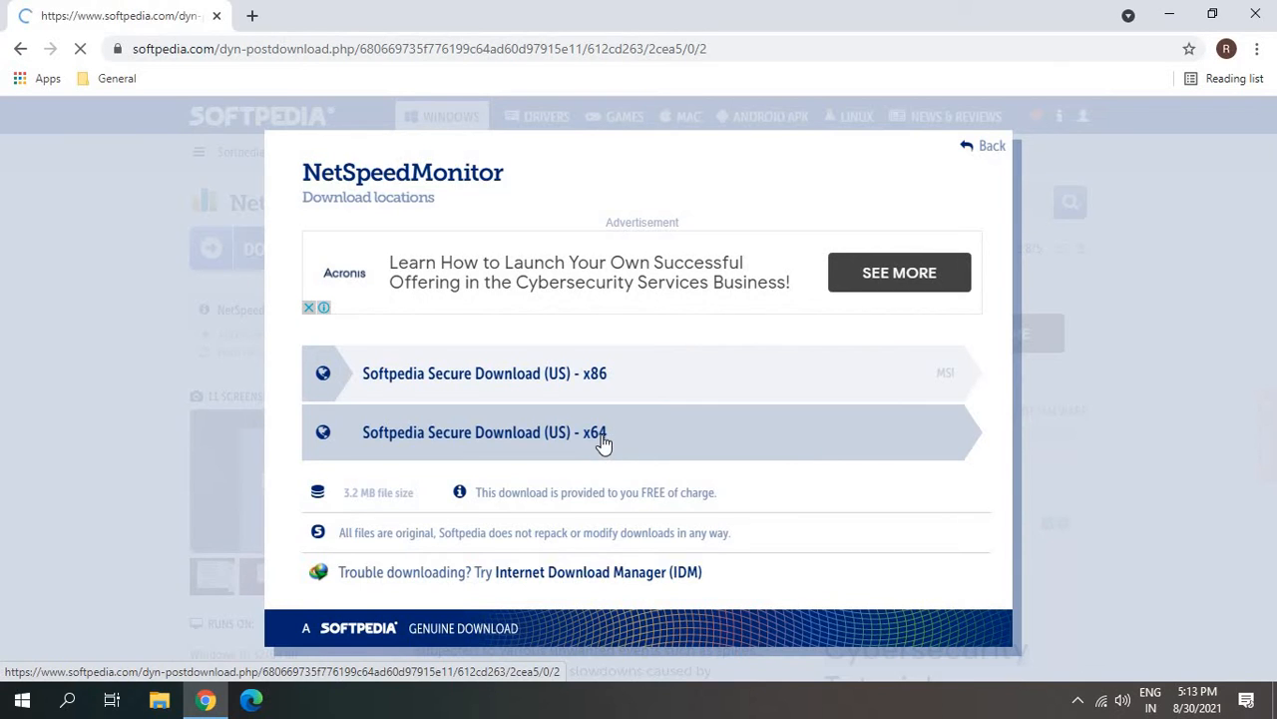
pyautogui.click(603, 432)
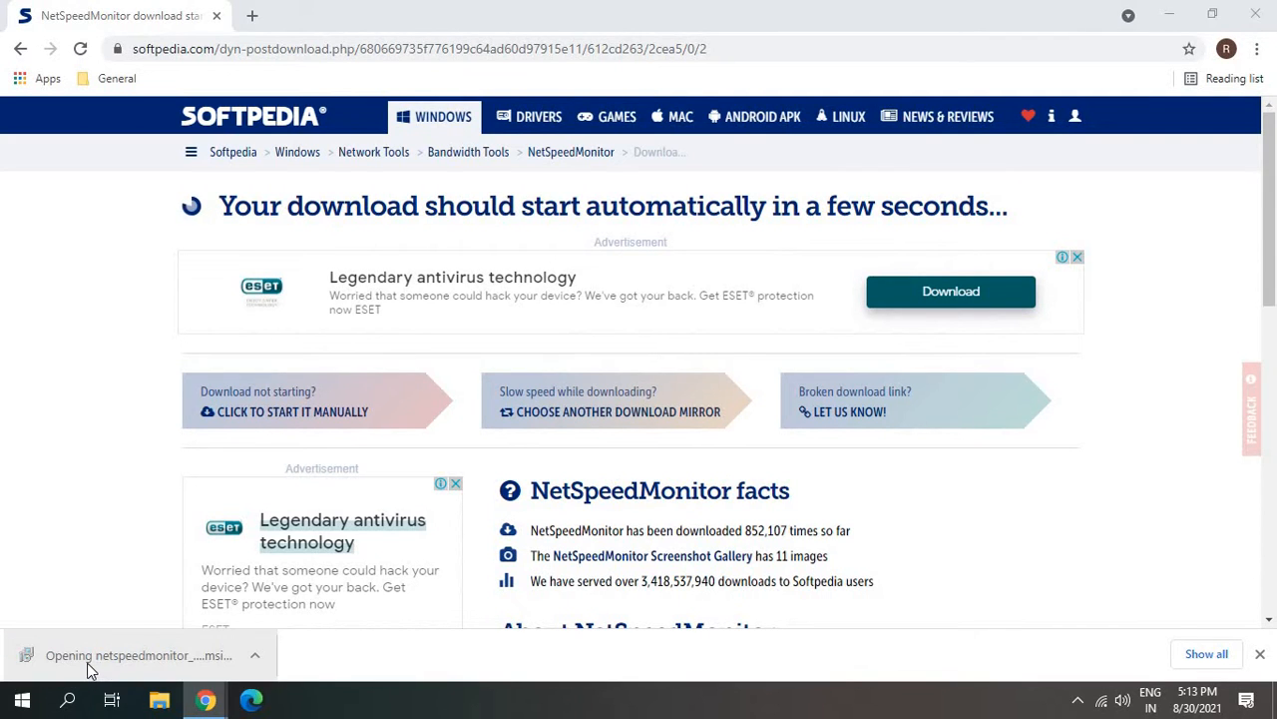
# Run the downloaded NetSpeedMonitor .msi from Chrome's download bar
pyautogui.click(140, 654)
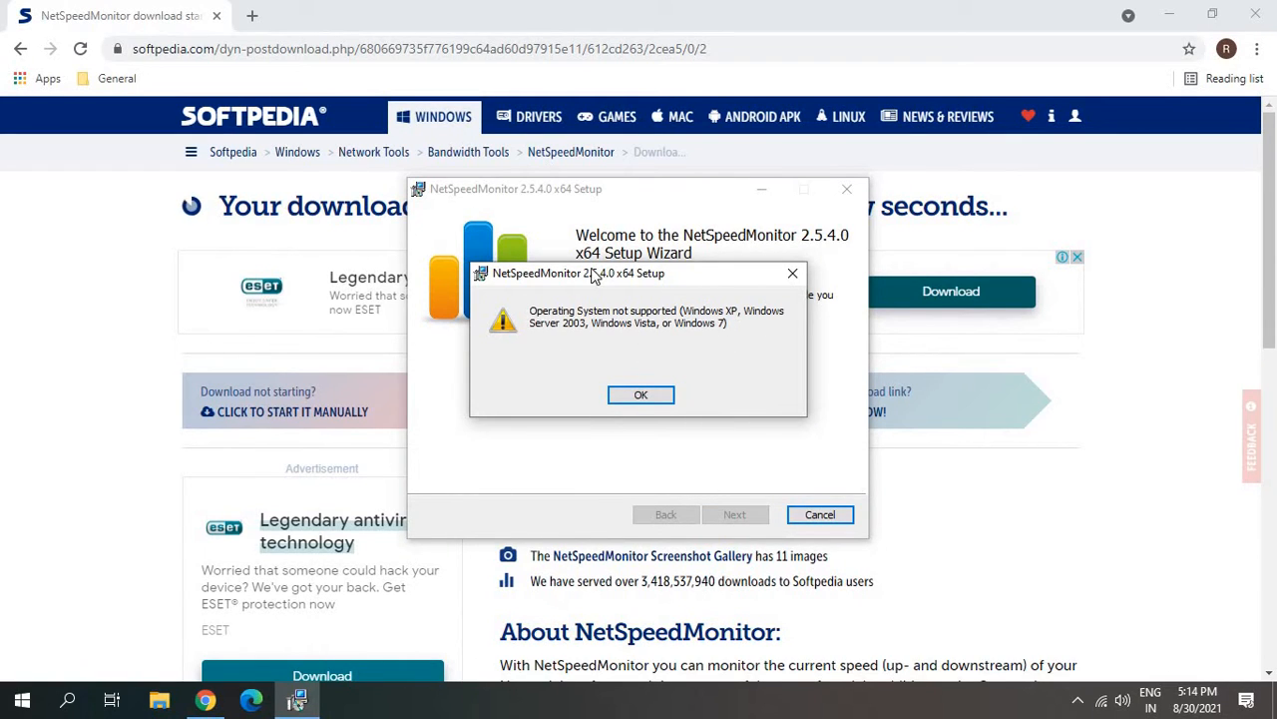
pyautogui.moveTo(694, 355)
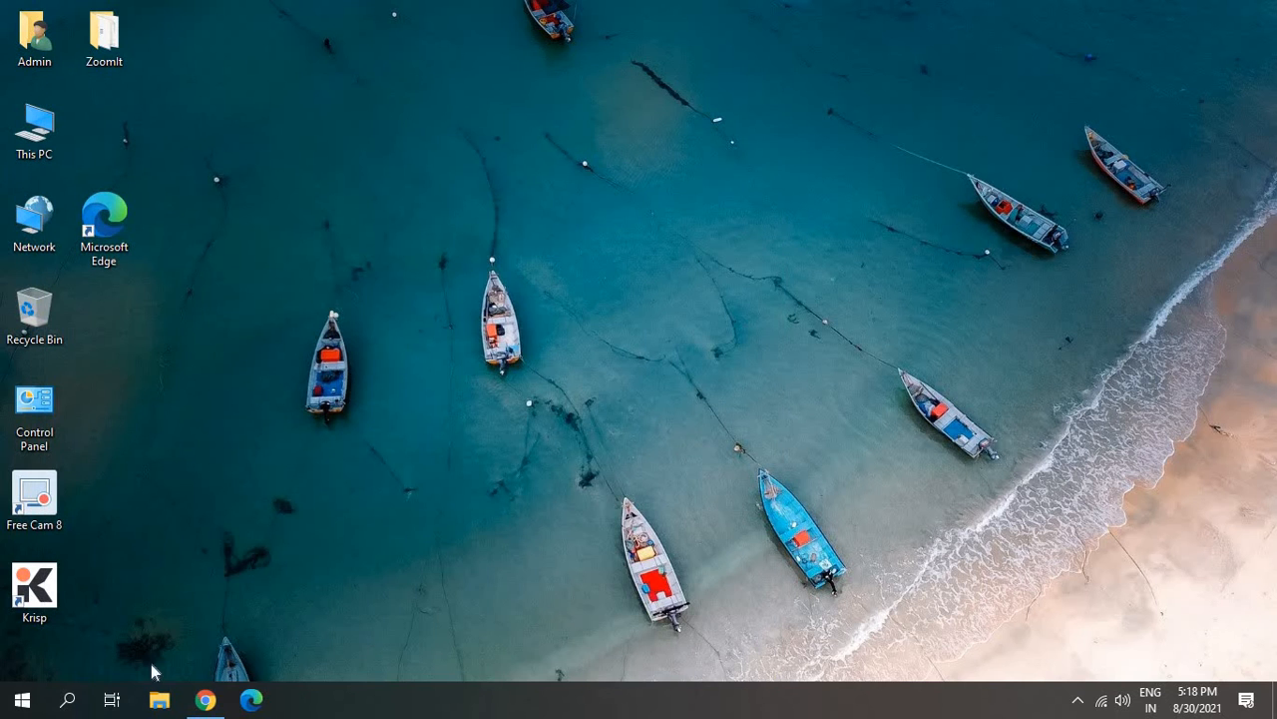
# Locate and select netspeedmonitor_2_5_4_0_x64_setup in the Downloads folder
pyautogui.click(68, 698)
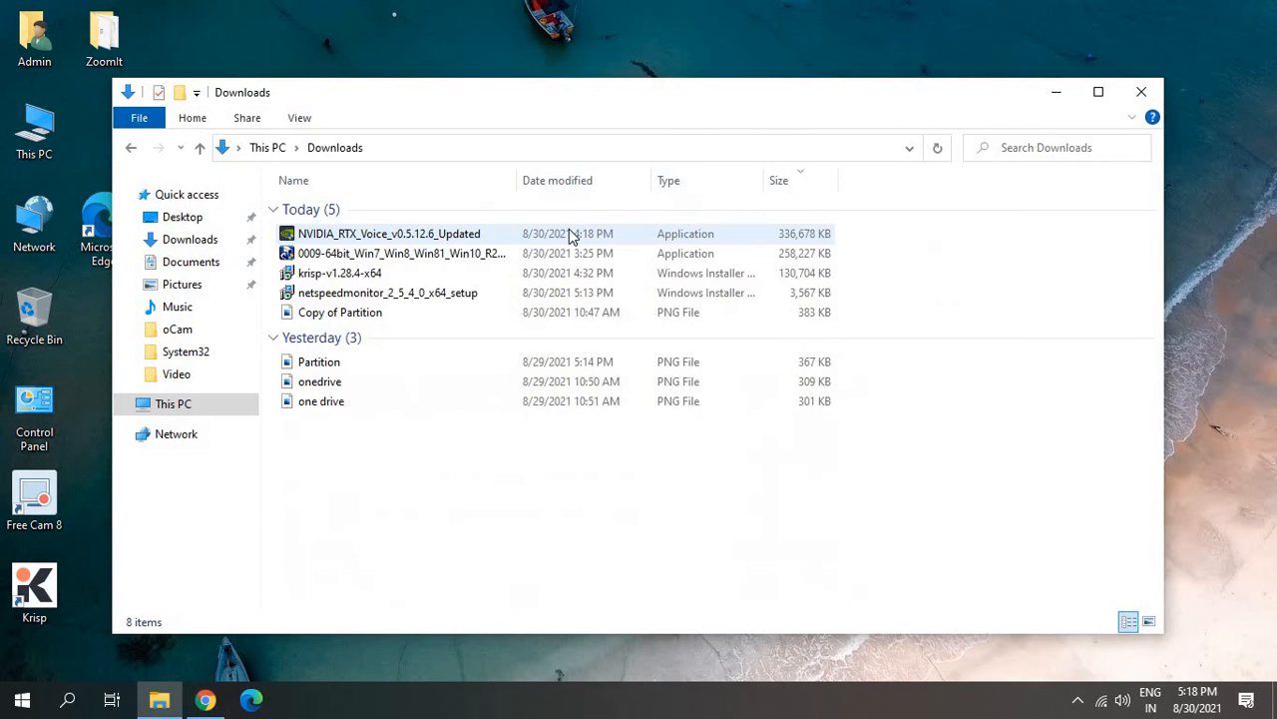
pyautogui.click(399, 251)
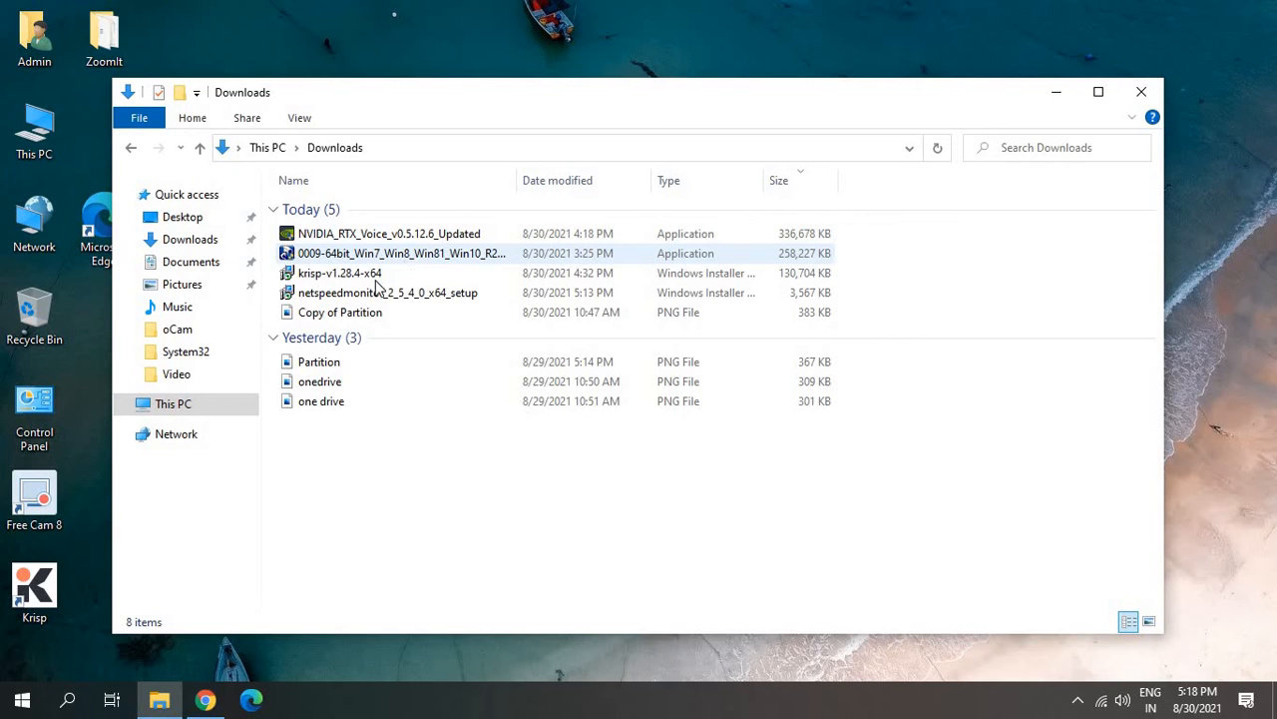
pyautogui.click(387, 291)
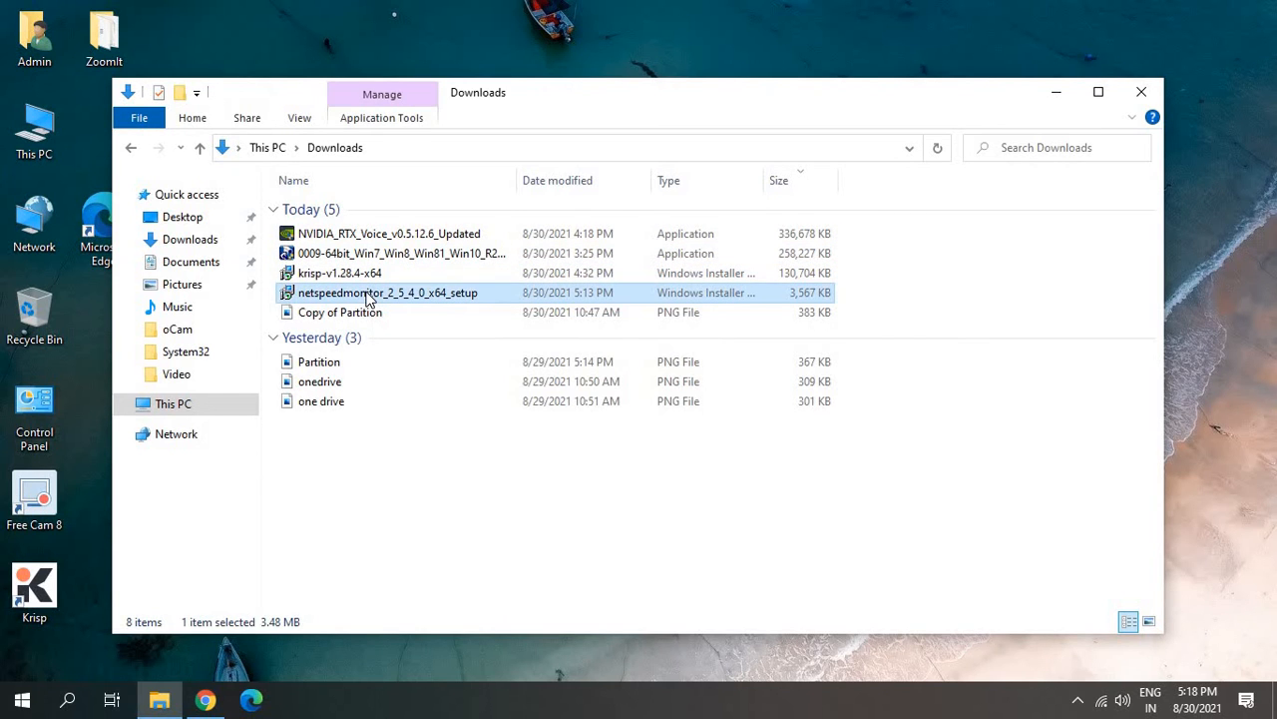
pyautogui.rightClick(387, 291)
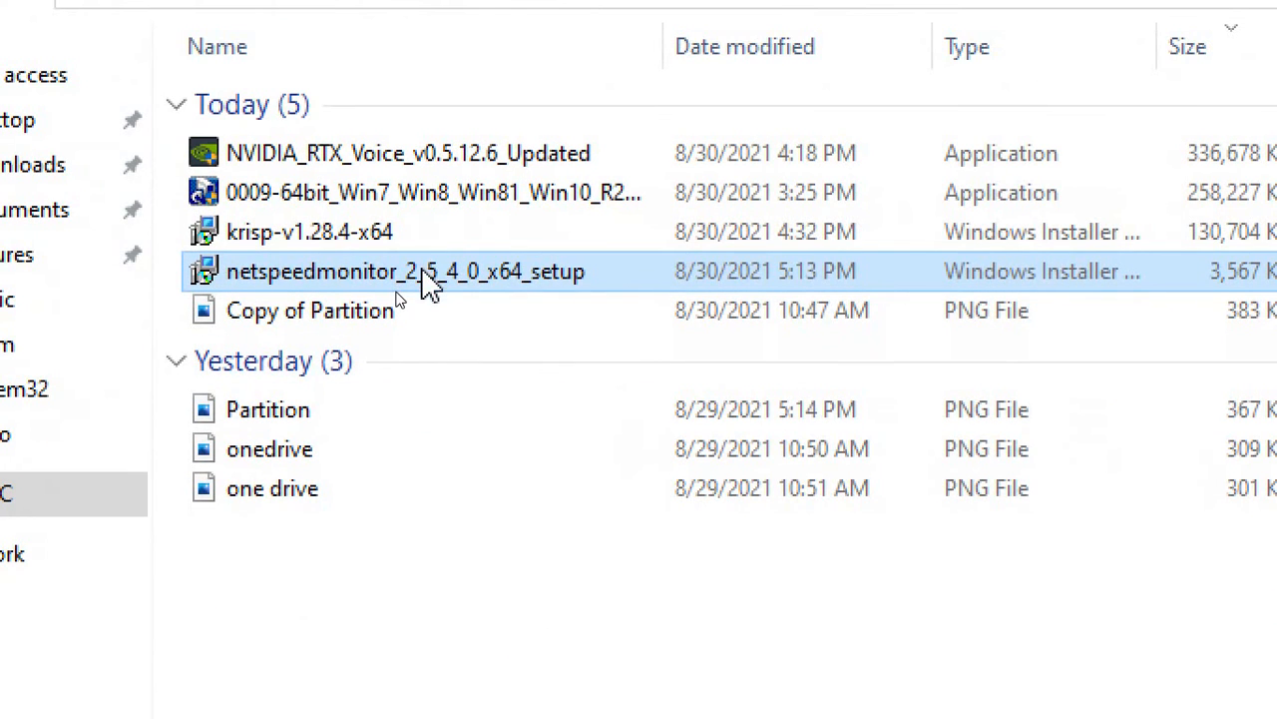
# Set the installer's Properties to run in compatibility mode for a previous version of Windows
pyautogui.rightClick(404, 271)
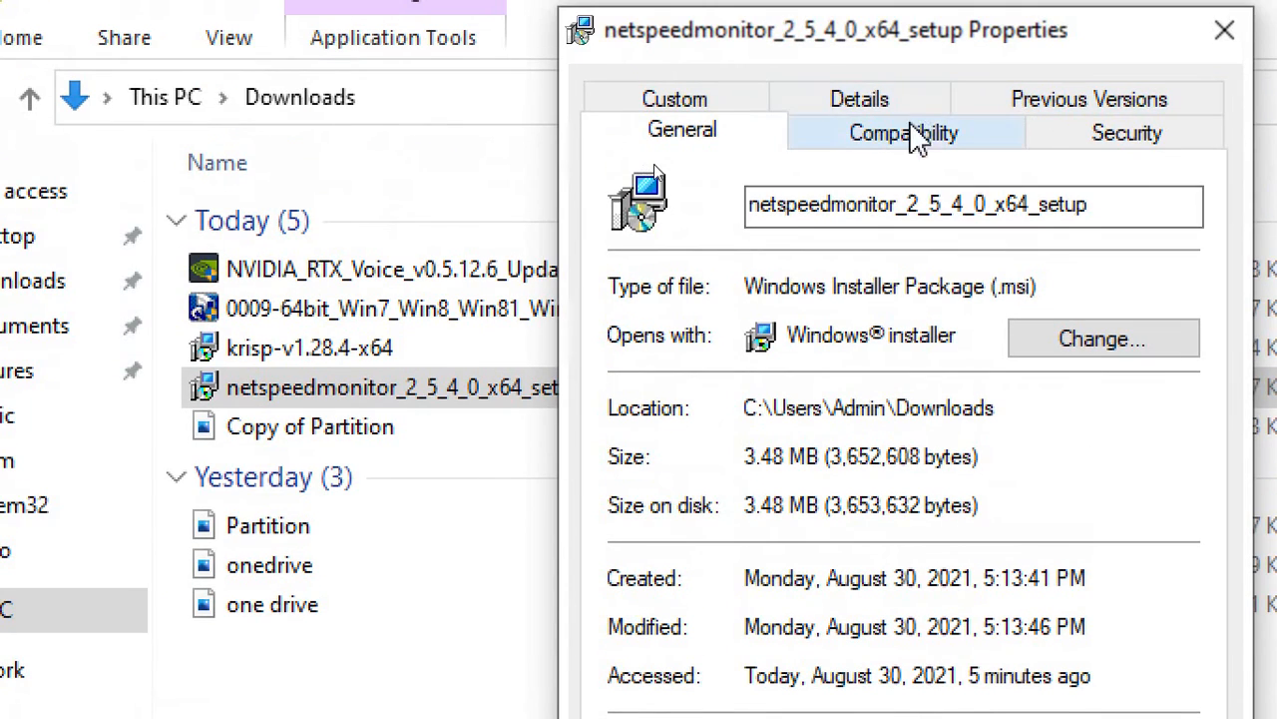
pyautogui.click(903, 132)
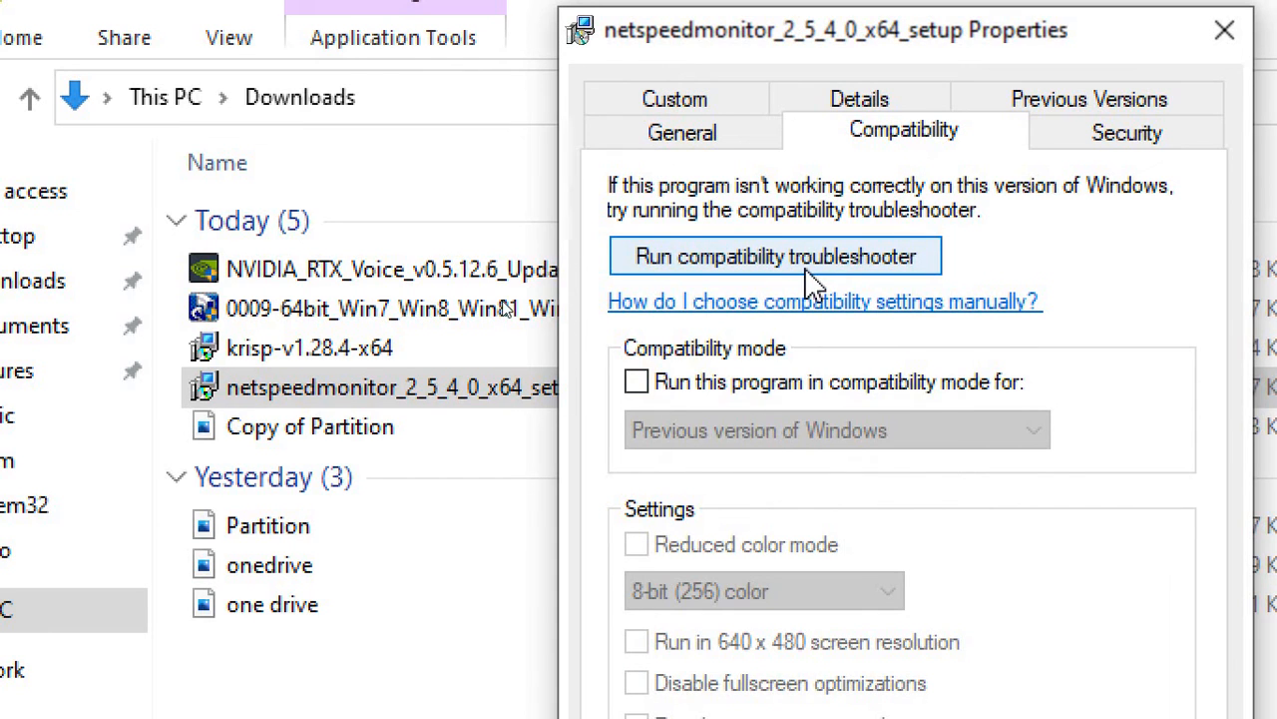
pyautogui.click(636, 381)
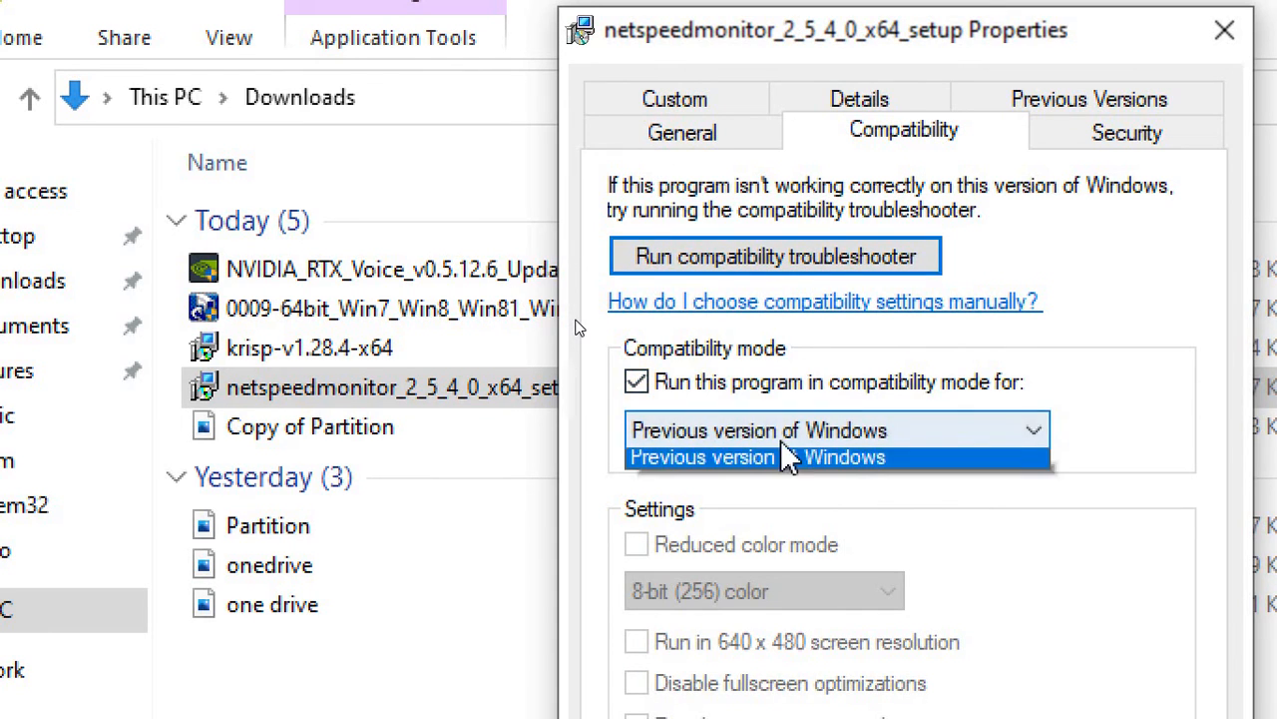
pyautogui.click(755, 455)
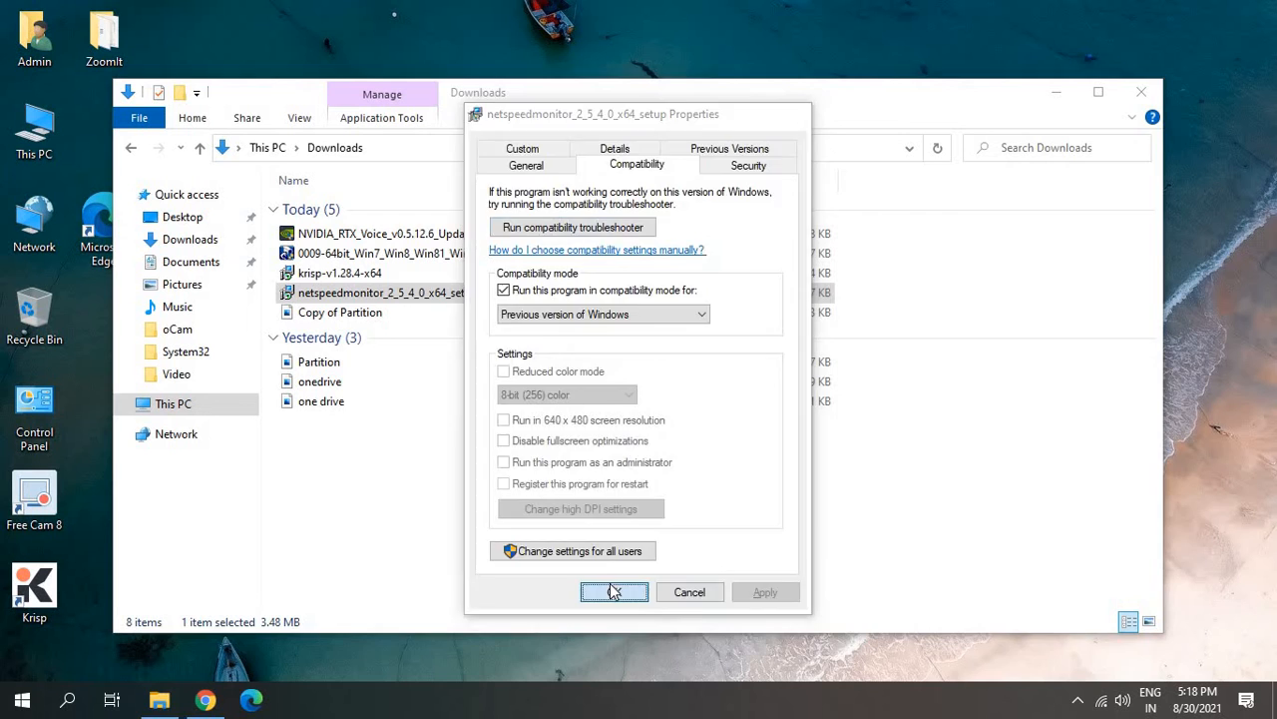
pyautogui.click(615, 590)
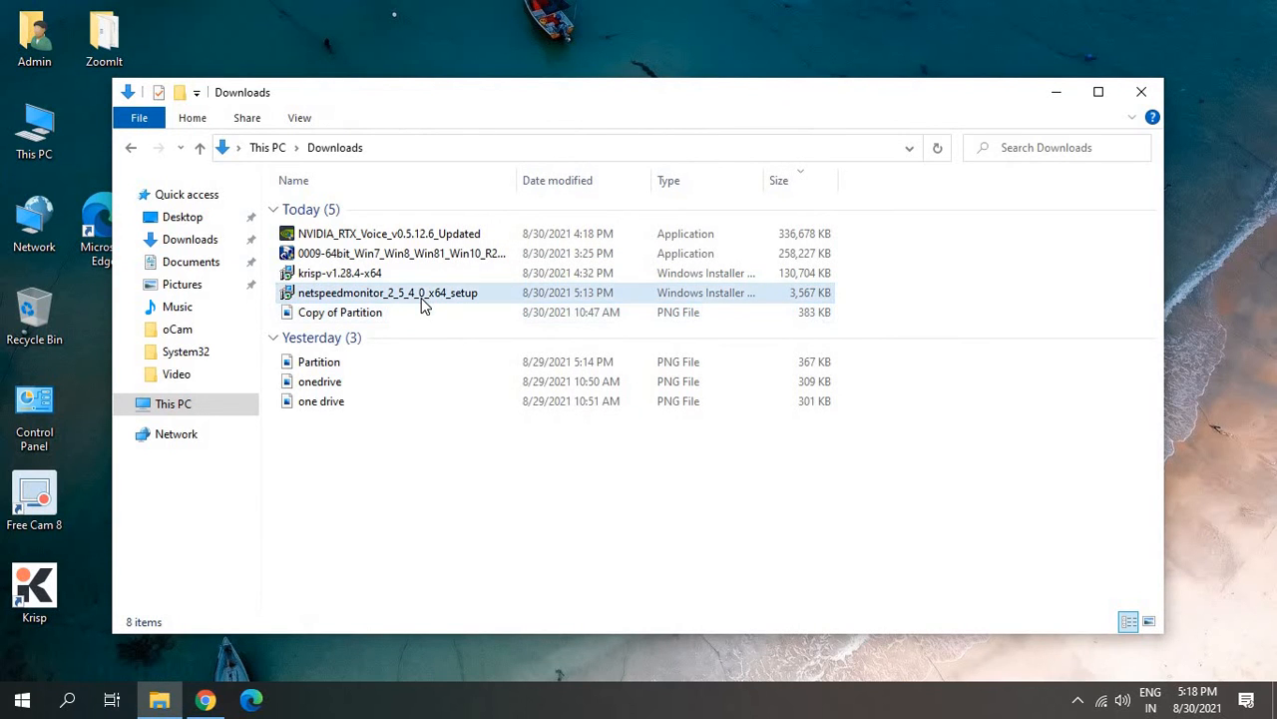
# Run the installer, accept the license, keep default features and location, and install NetSpeedMonitor 2.5.4.0
pyautogui.doubleClick(387, 292)
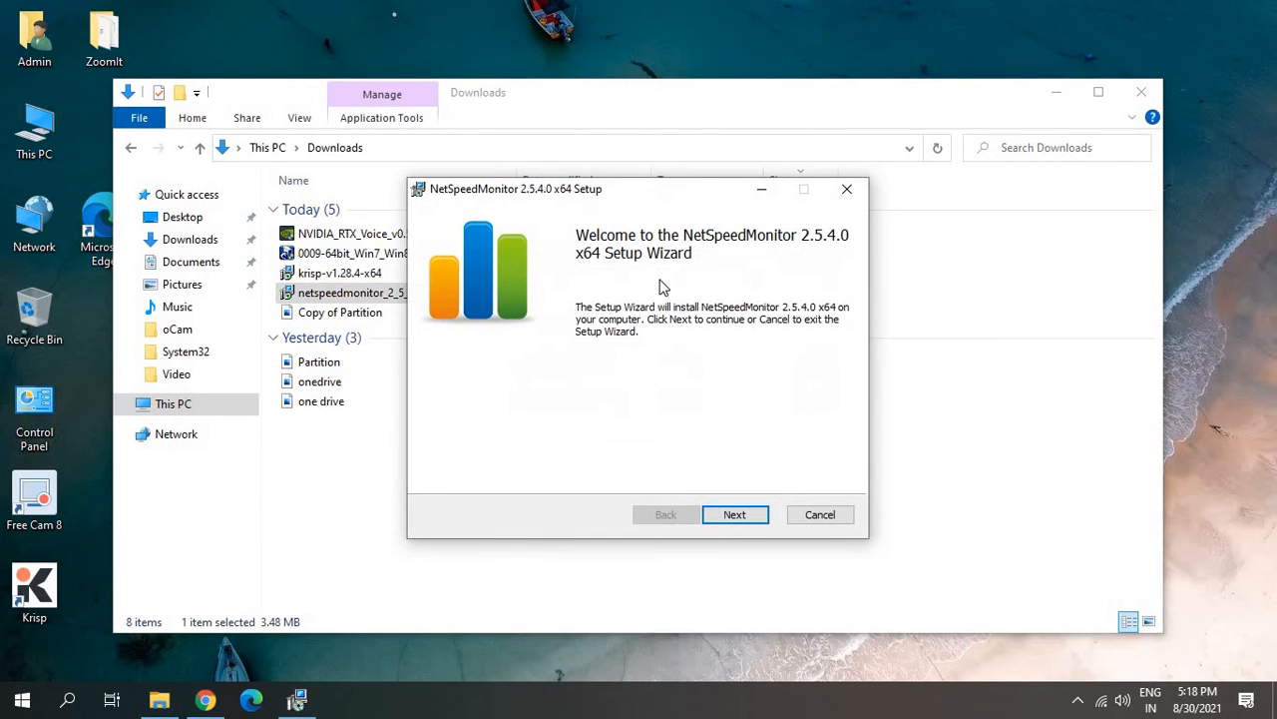
pyautogui.click(735, 515)
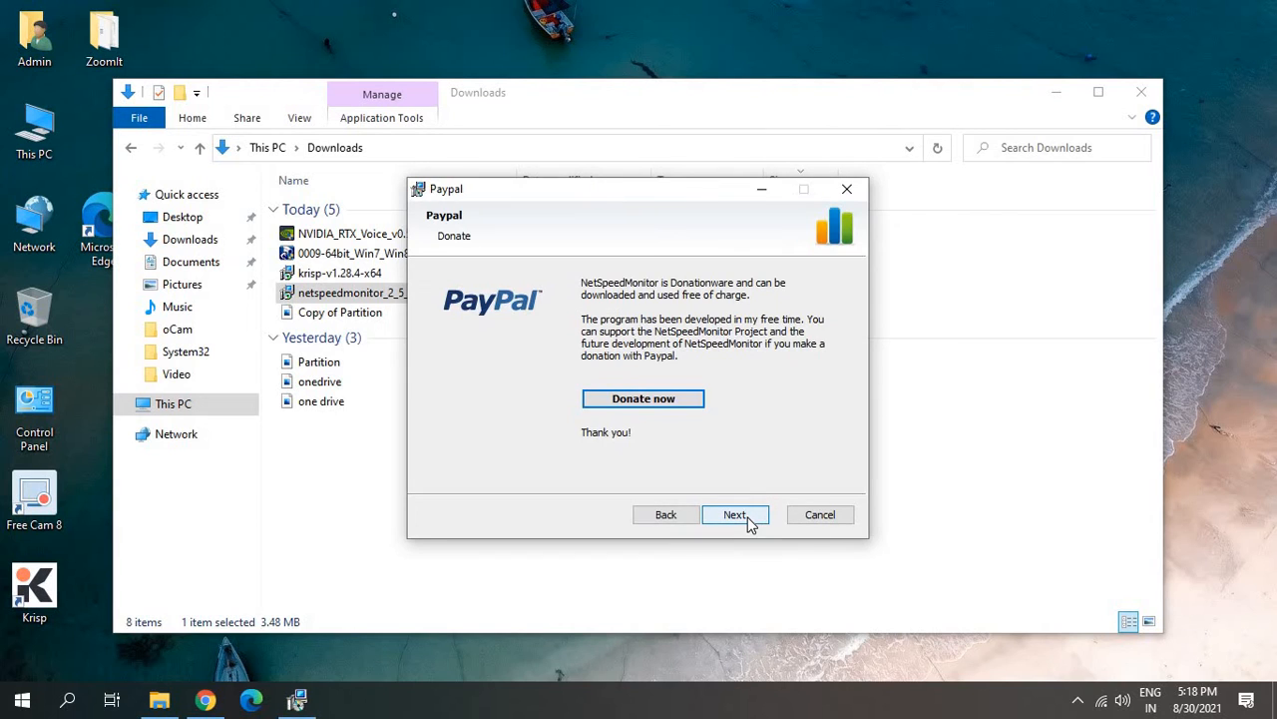
pyautogui.click(734, 515)
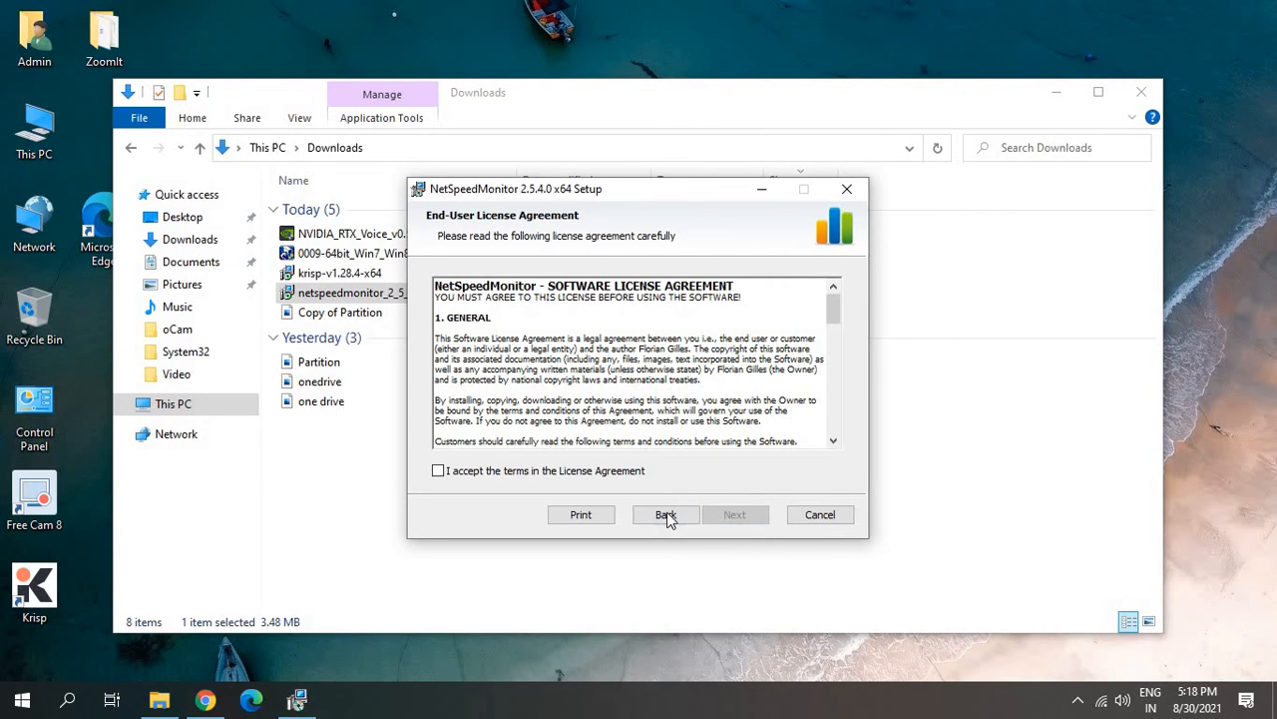
pyautogui.click(437, 471)
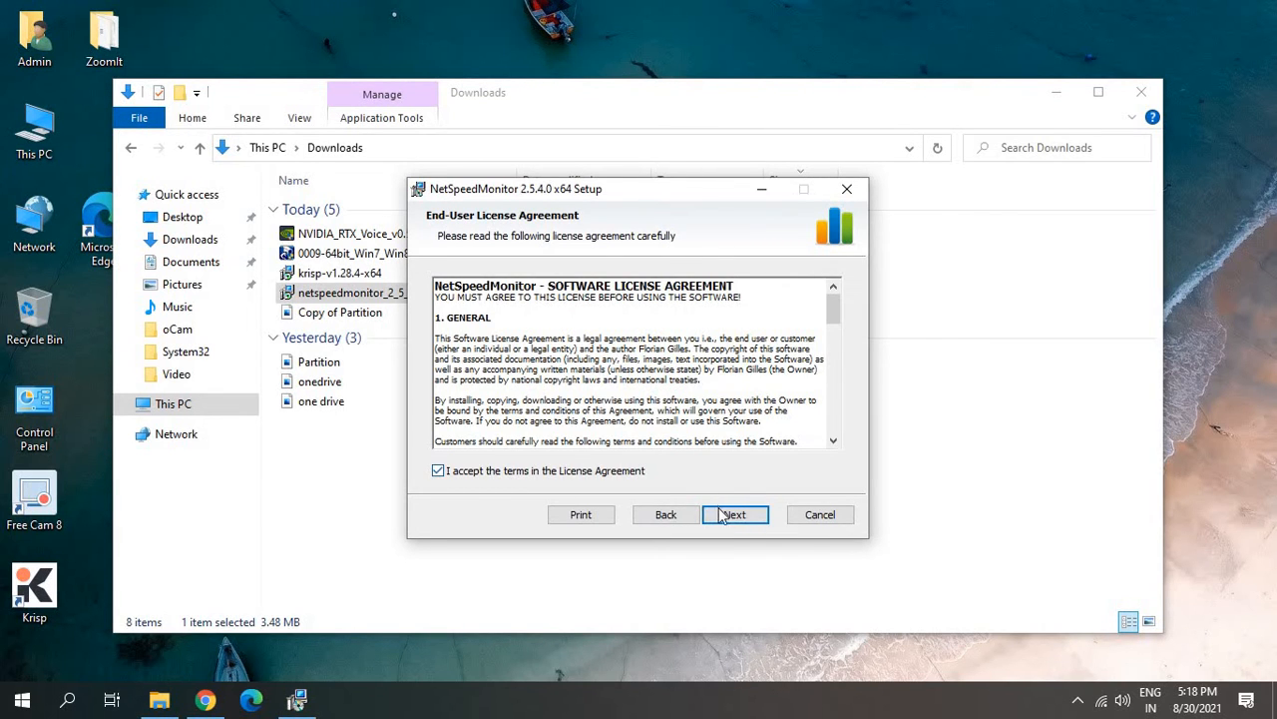
pyautogui.click(734, 515)
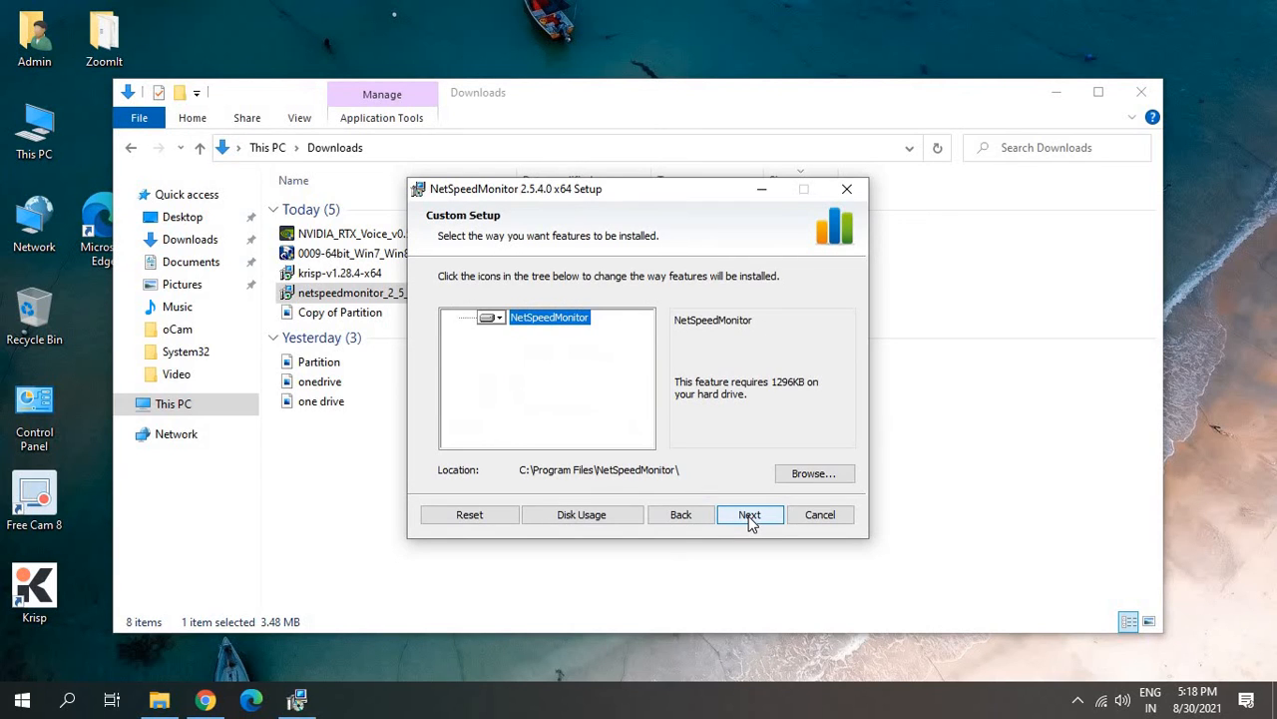
pyautogui.click(750, 514)
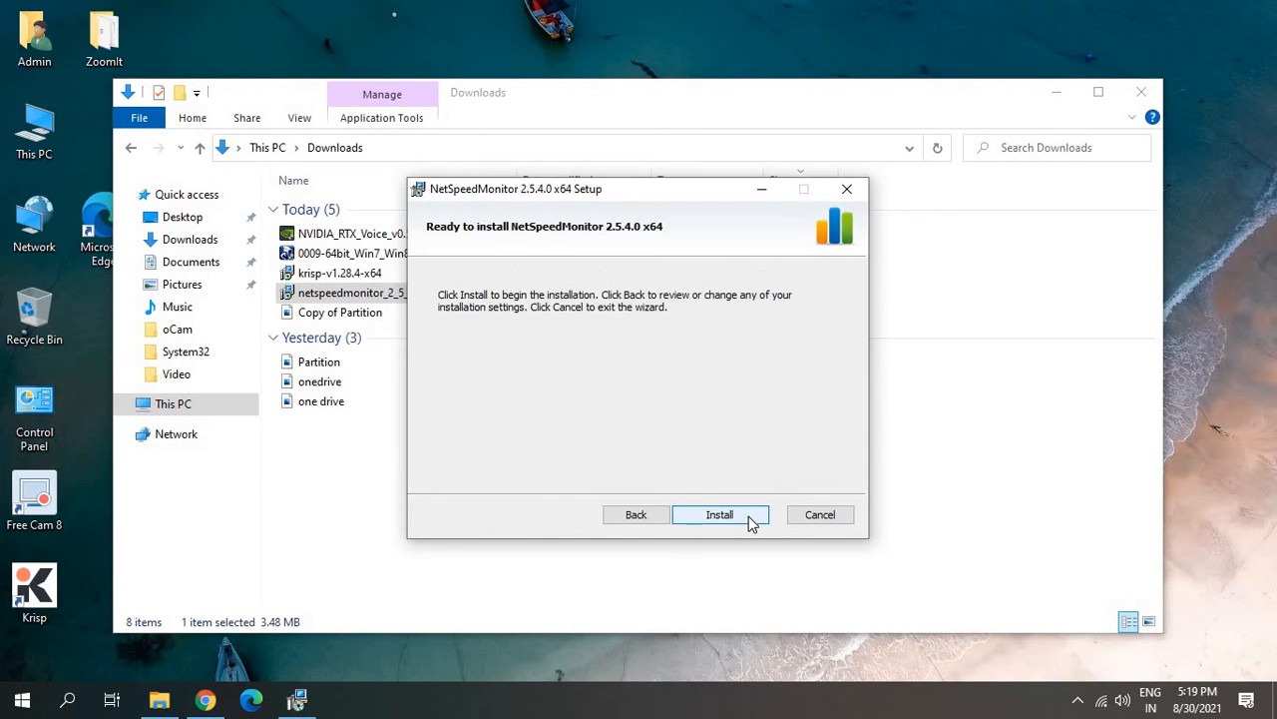
pyautogui.click(719, 515)
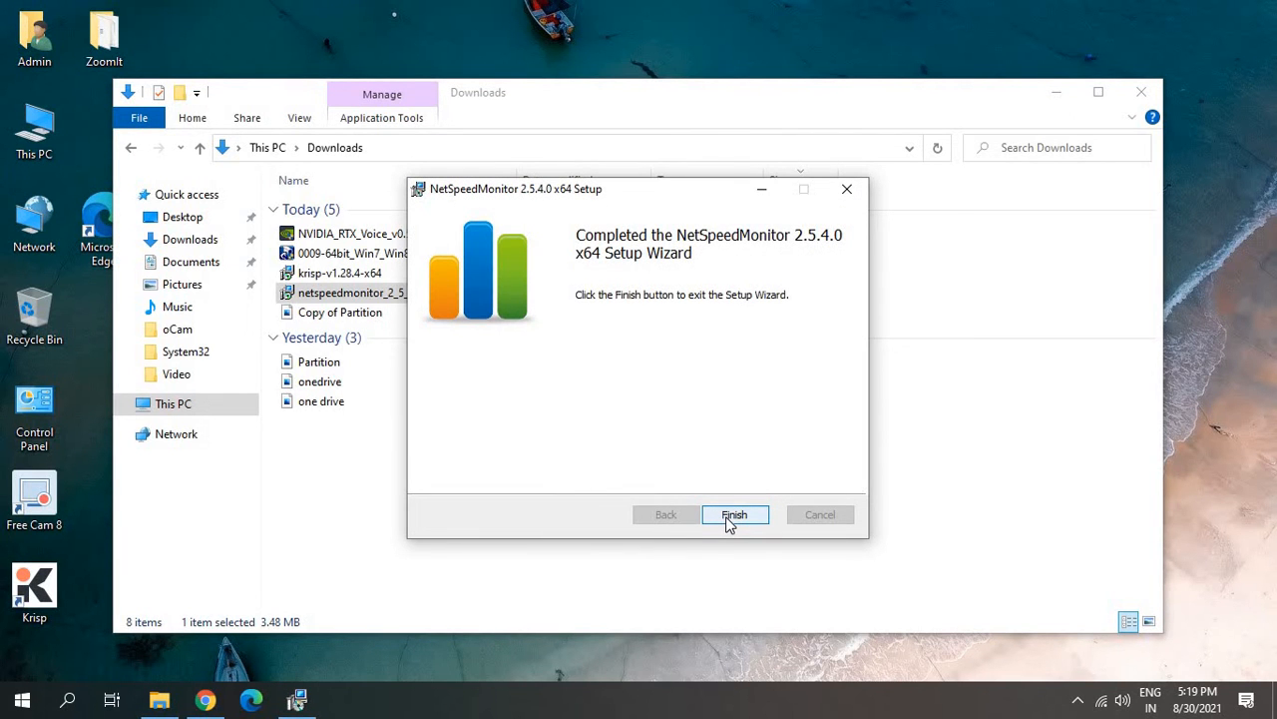
# Finish setup and answer Yes to adding the NetSpeedMonitor toolbar to the taskbar
pyautogui.click(735, 515)
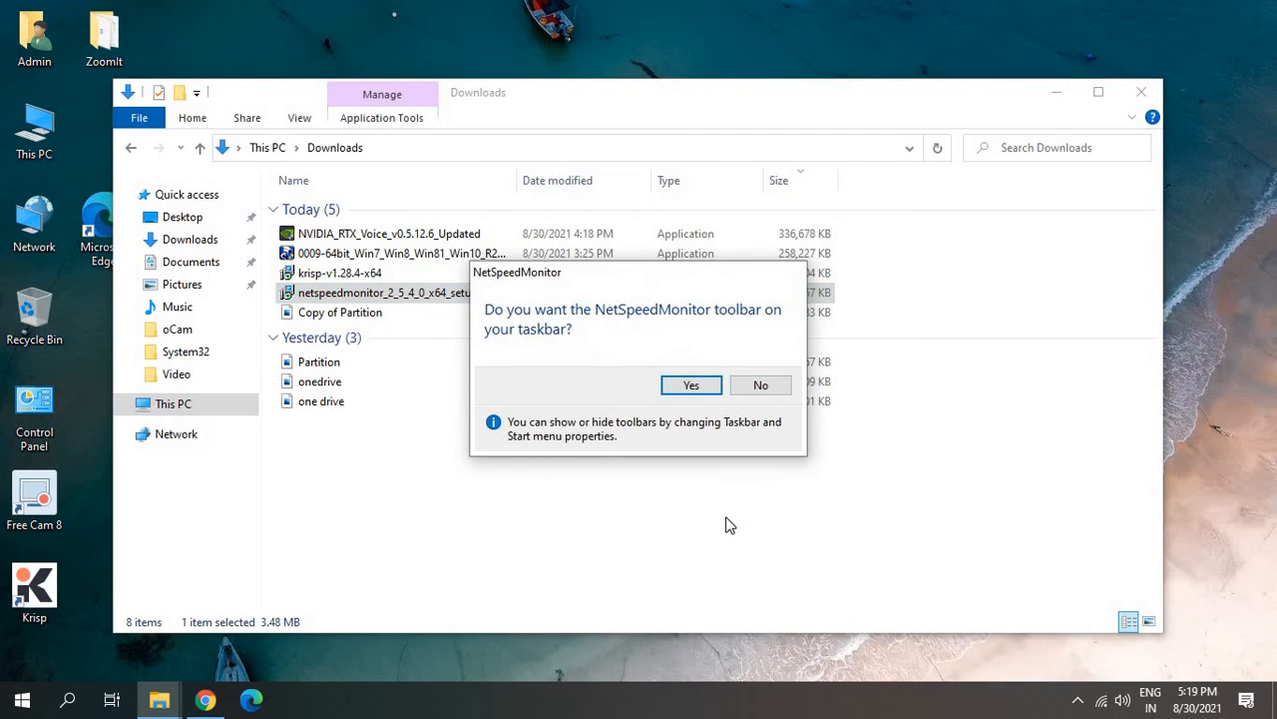
pyautogui.moveTo(519, 331)
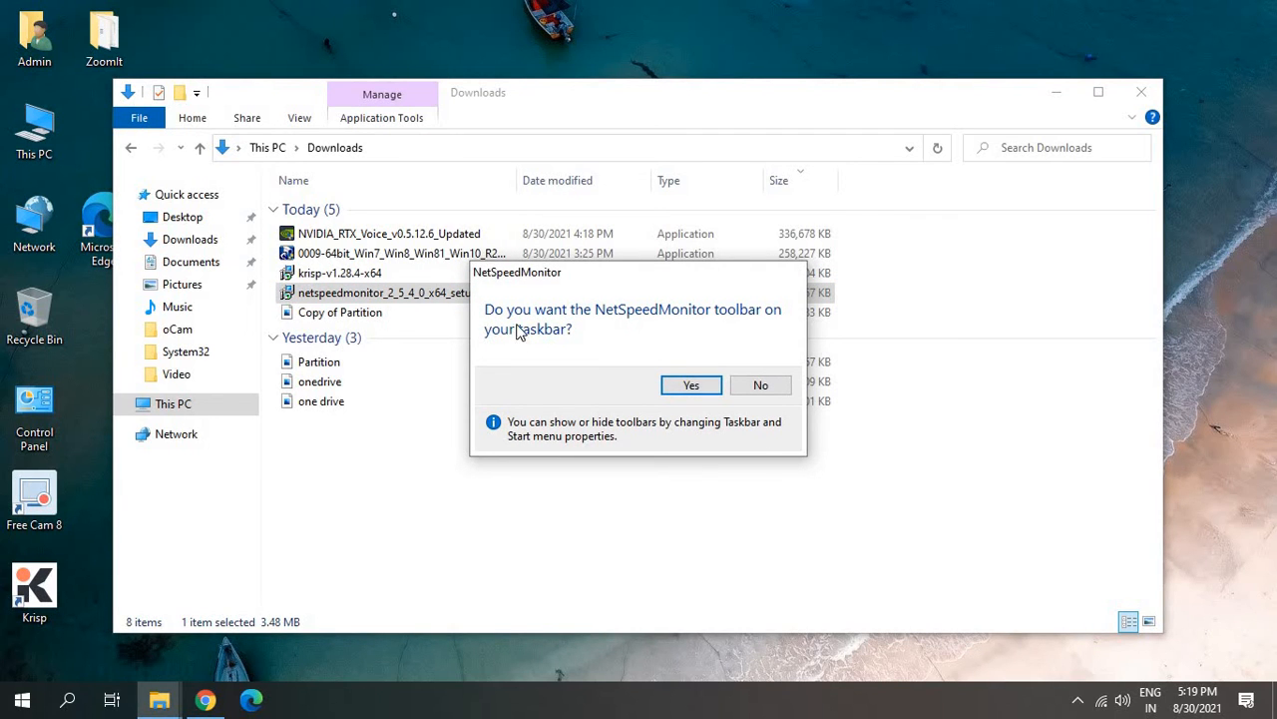
pyautogui.moveTo(543, 317)
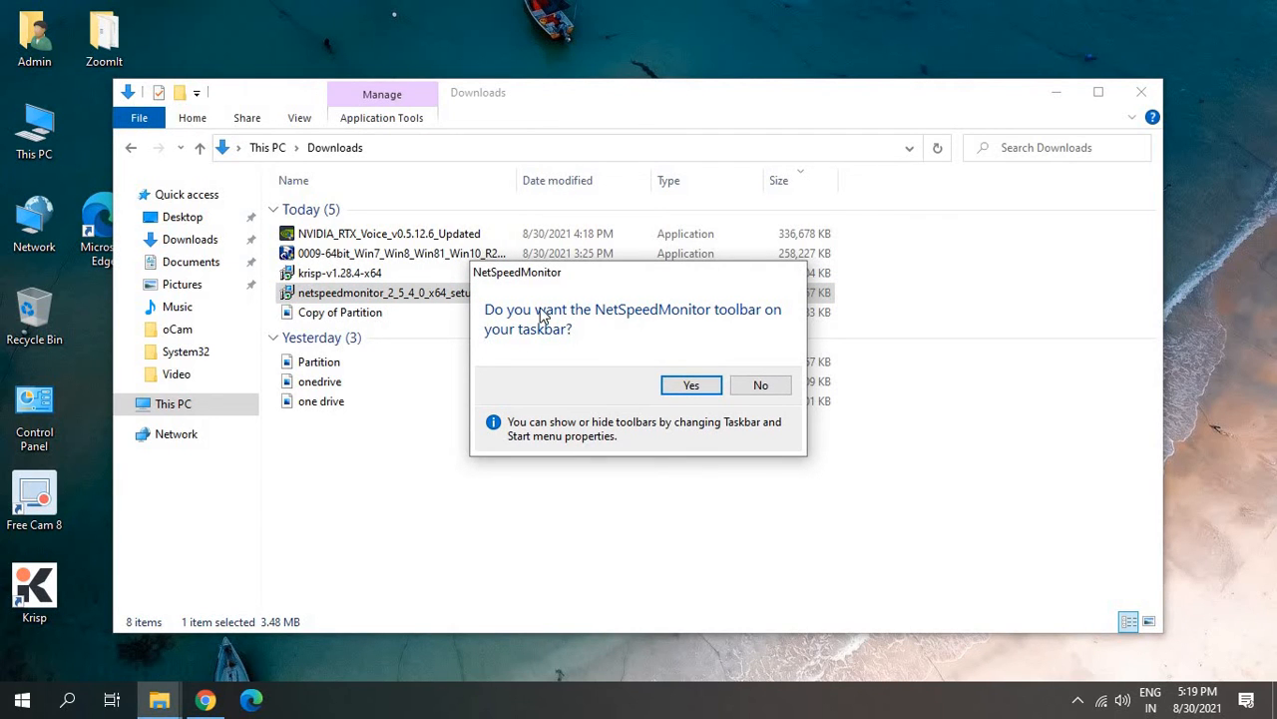
pyautogui.moveTo(690, 385)
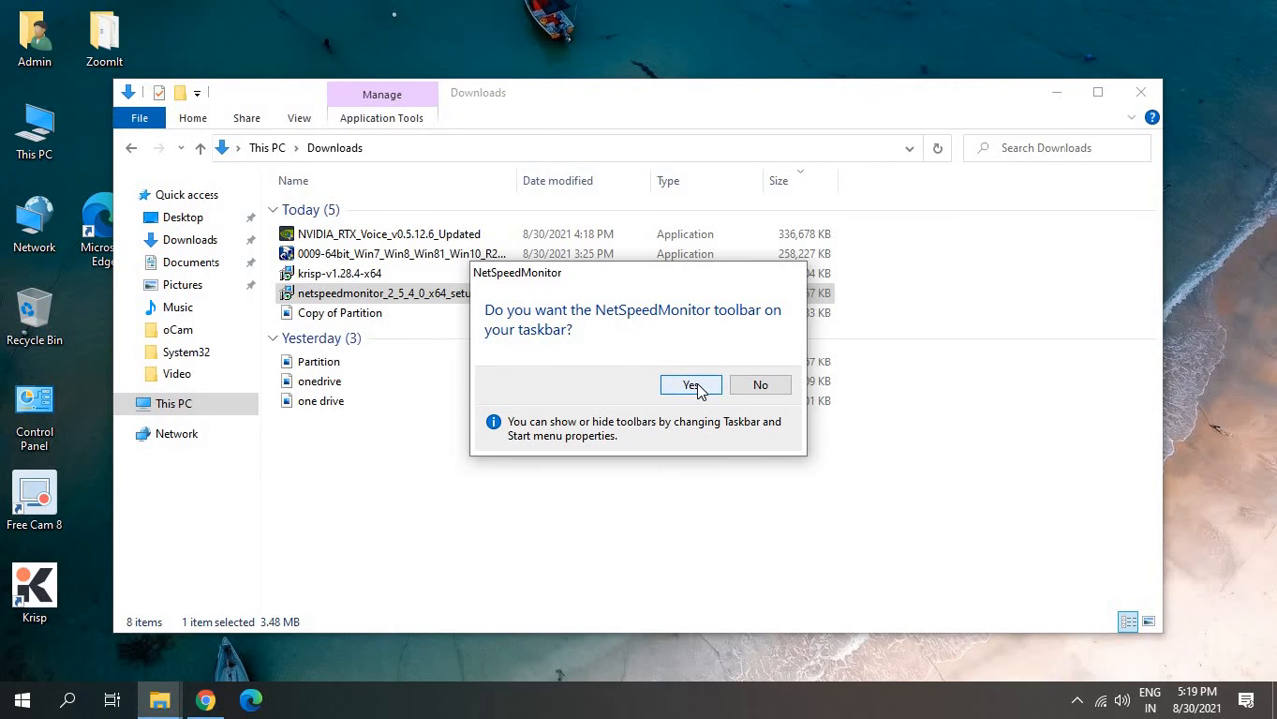
pyautogui.click(691, 385)
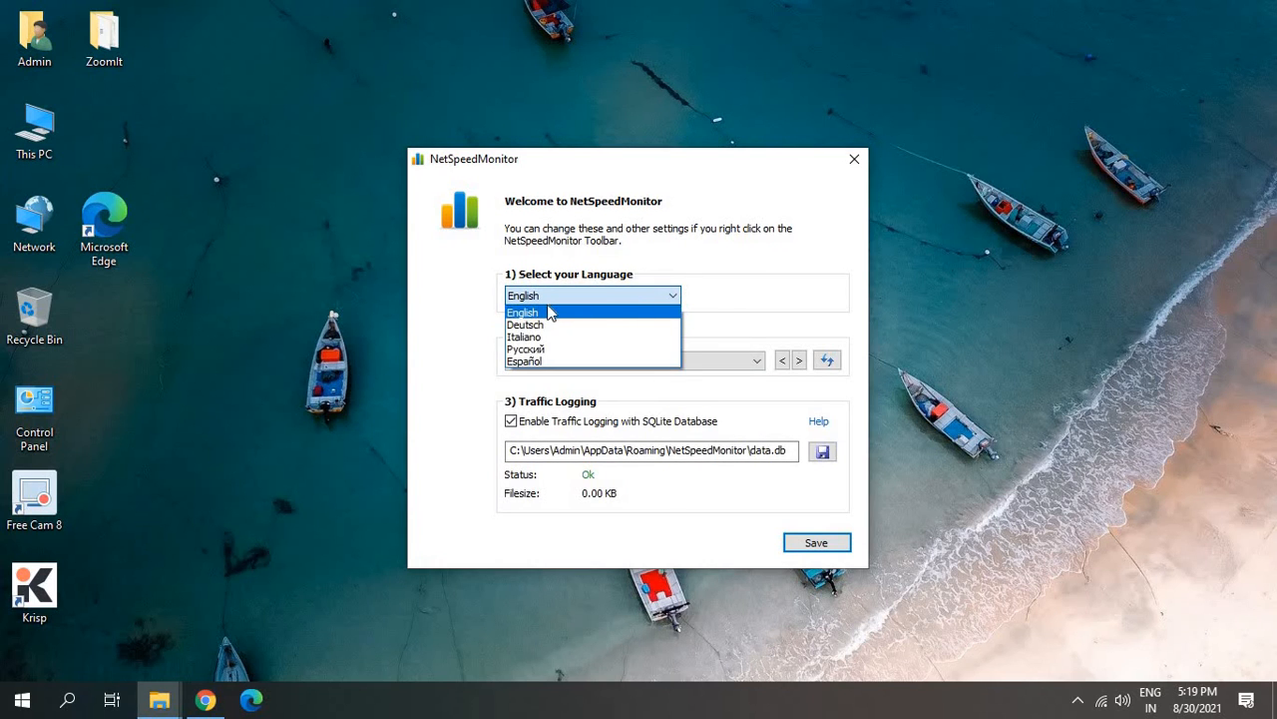
pyautogui.moveTo(545, 336)
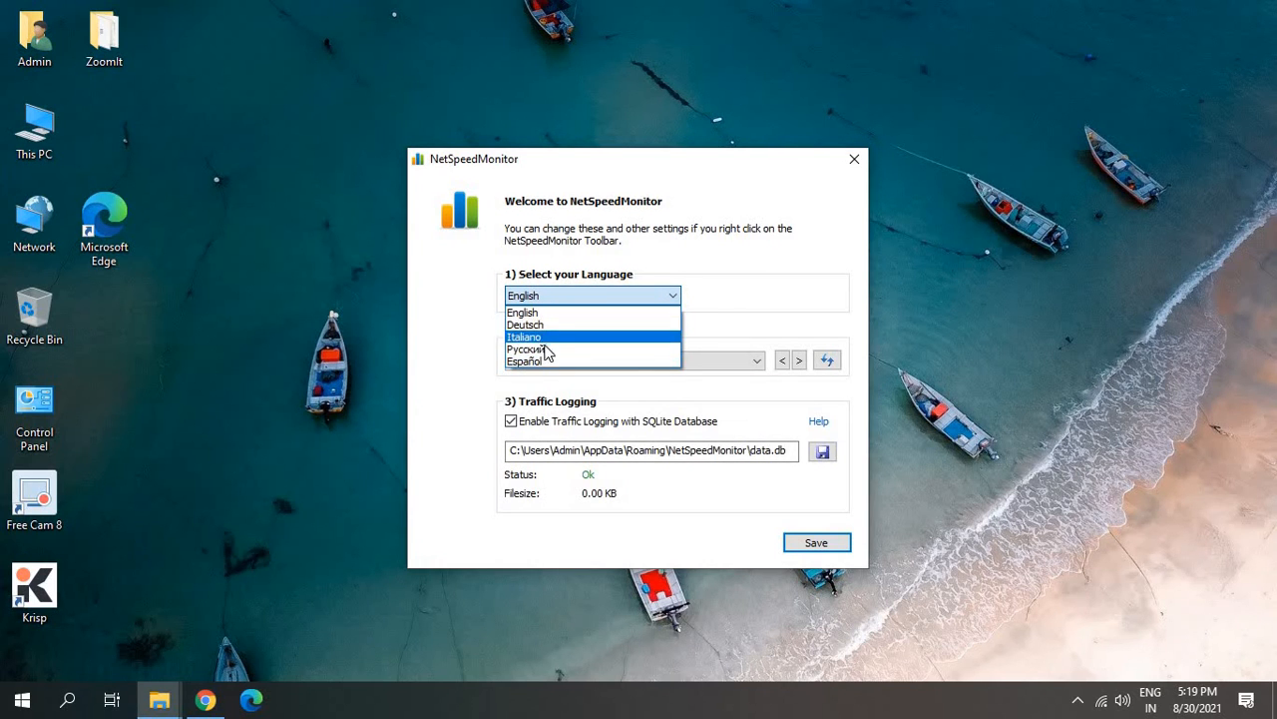
pyautogui.moveTo(559, 313)
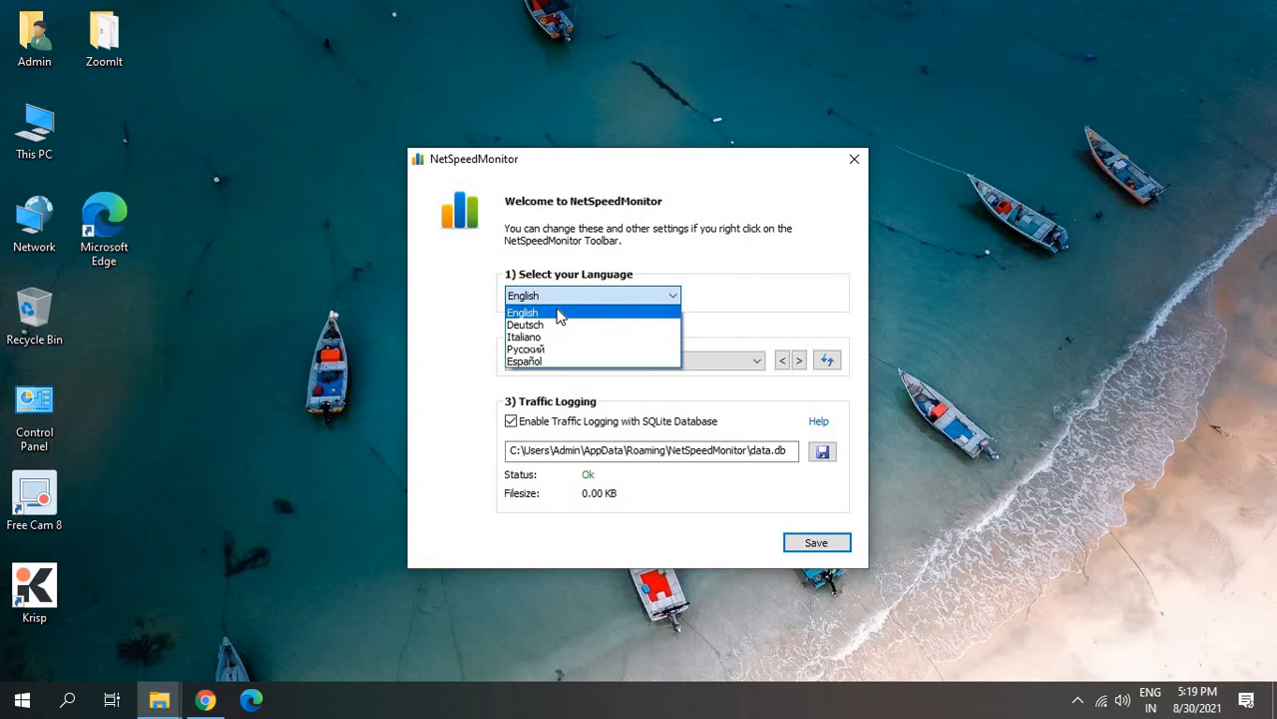
# Keep English as language and monitor the Realtek PCIe FE Family Controller interface
pyautogui.click(523, 312)
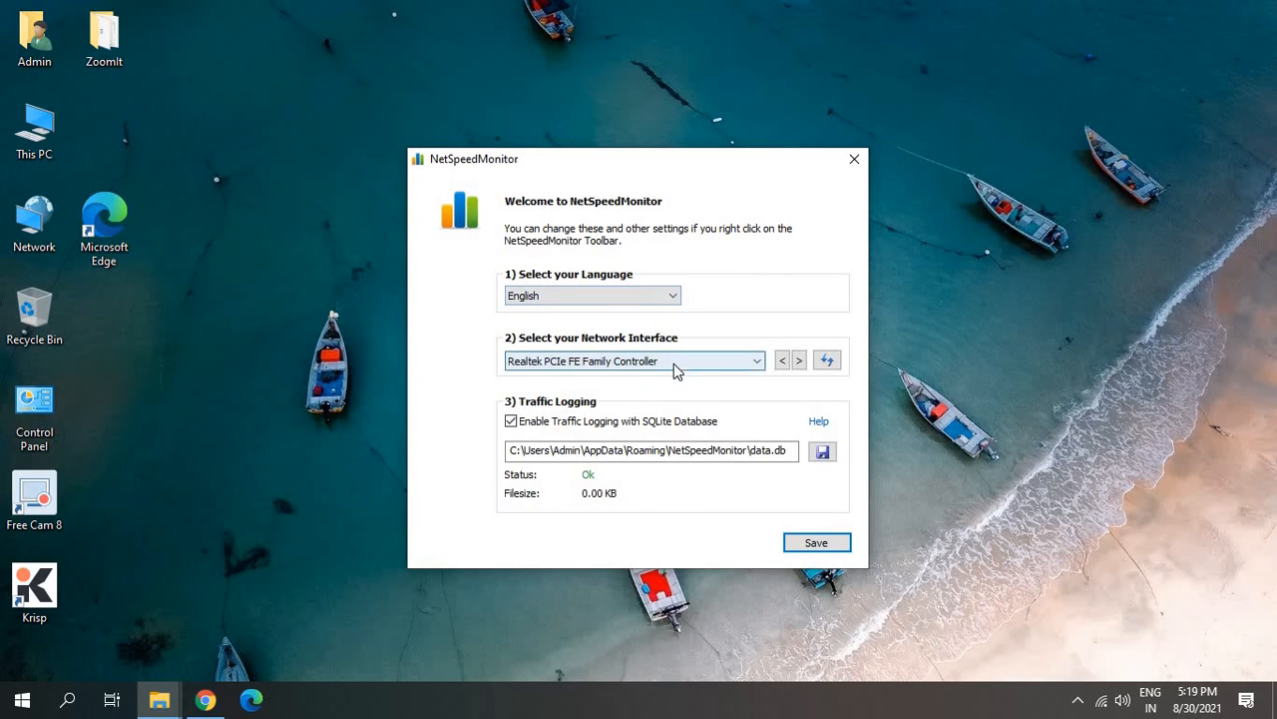
pyautogui.click(756, 359)
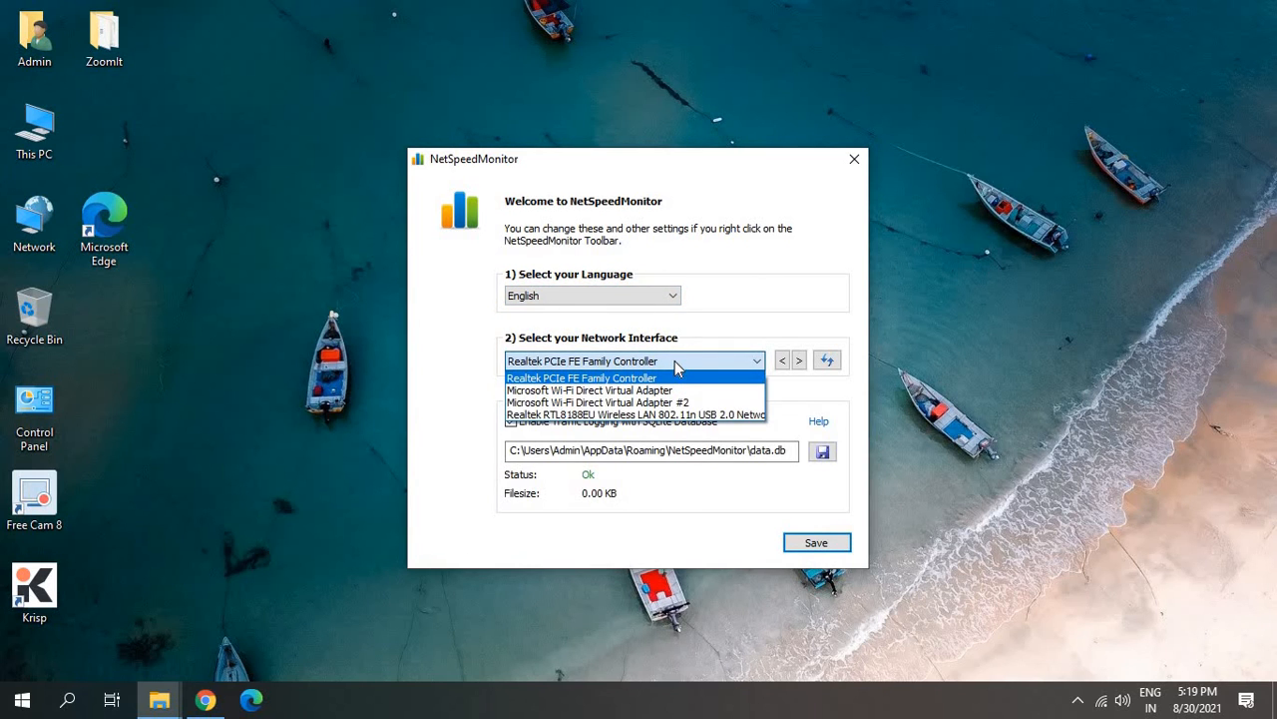
pyautogui.click(855, 160)
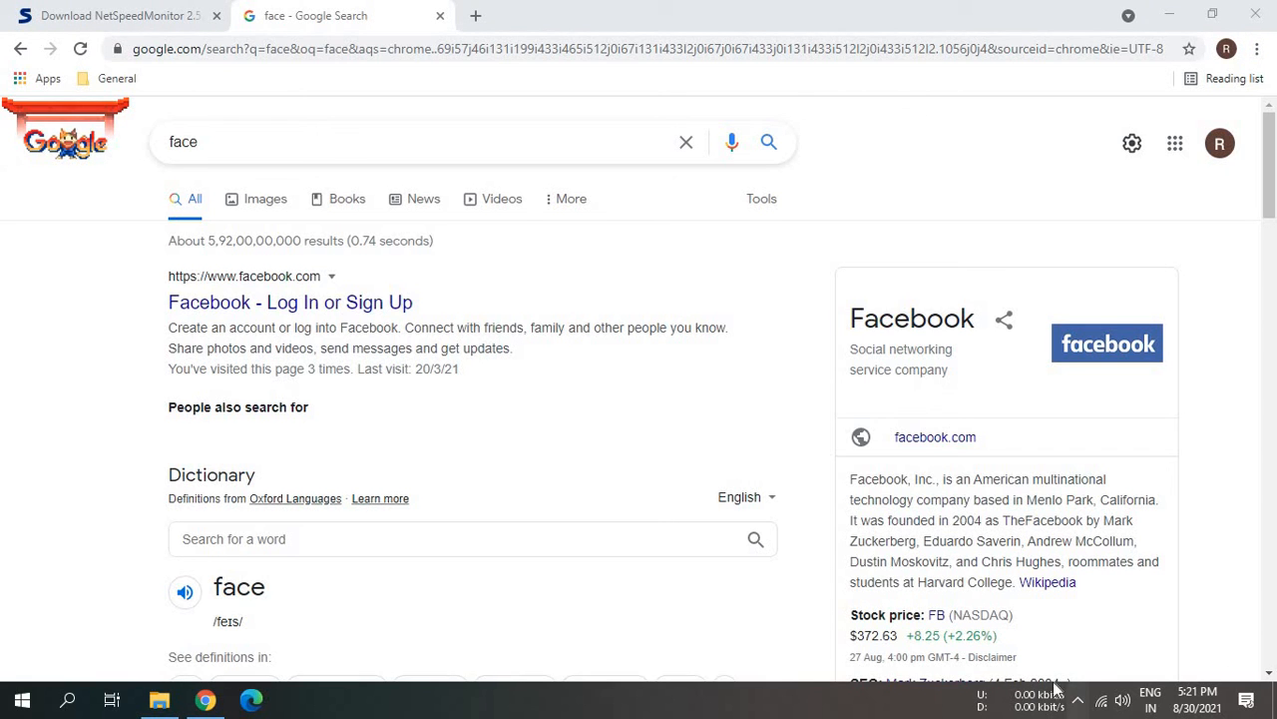
# Select the visited-page line under the Facebook result while the taskbar shows live speeds
pyautogui.tripleClick(315, 367)
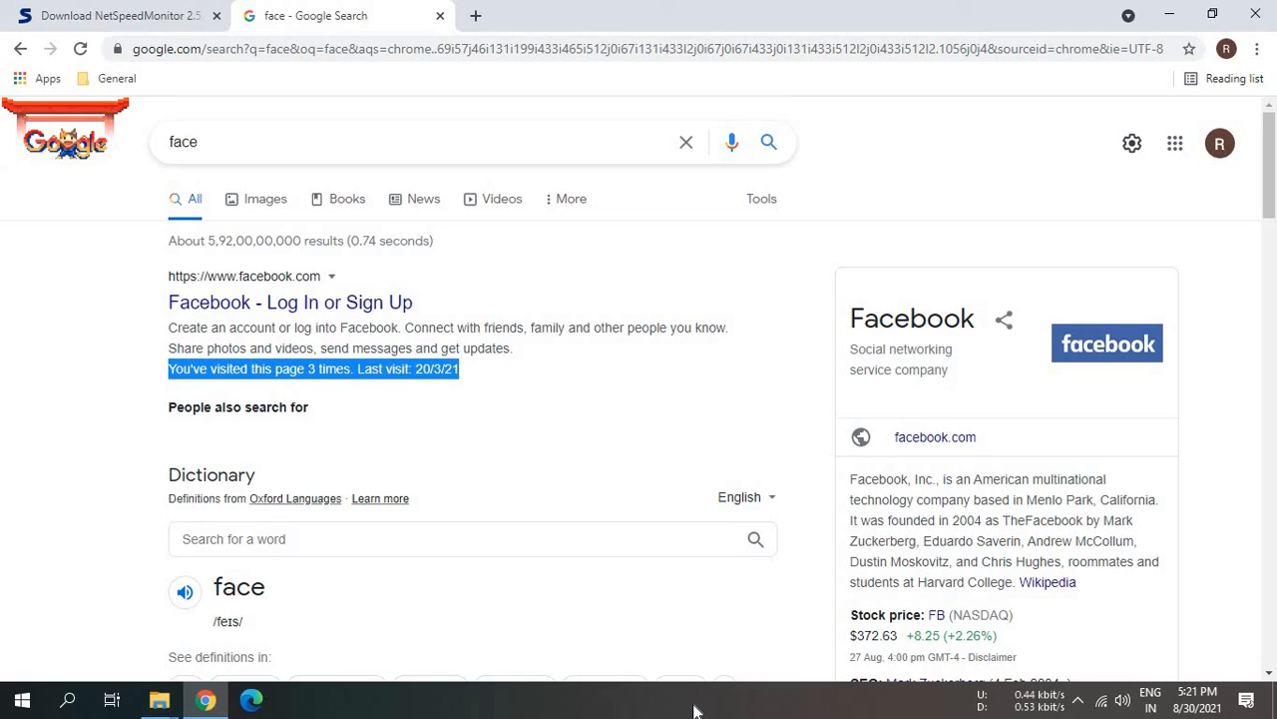